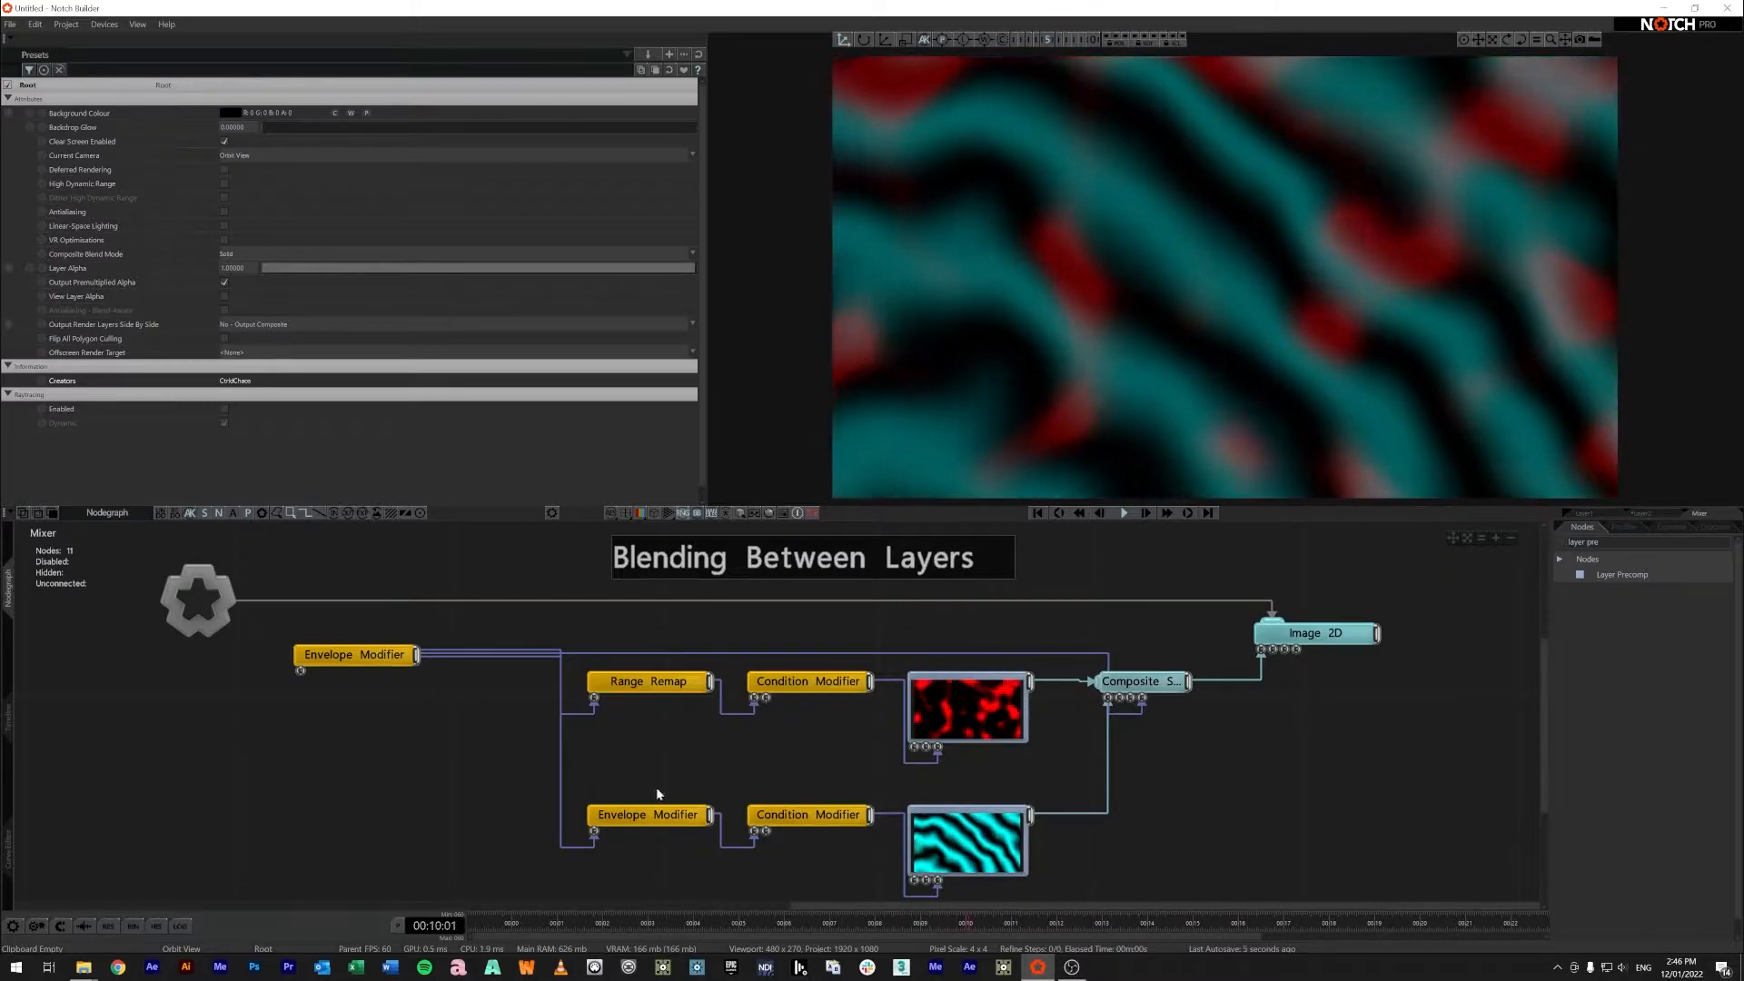
# Review the first layer's internal graph, then check the Envelope Modifier's link to the Composite Sources Blend Amount
pyautogui.click(356, 654)
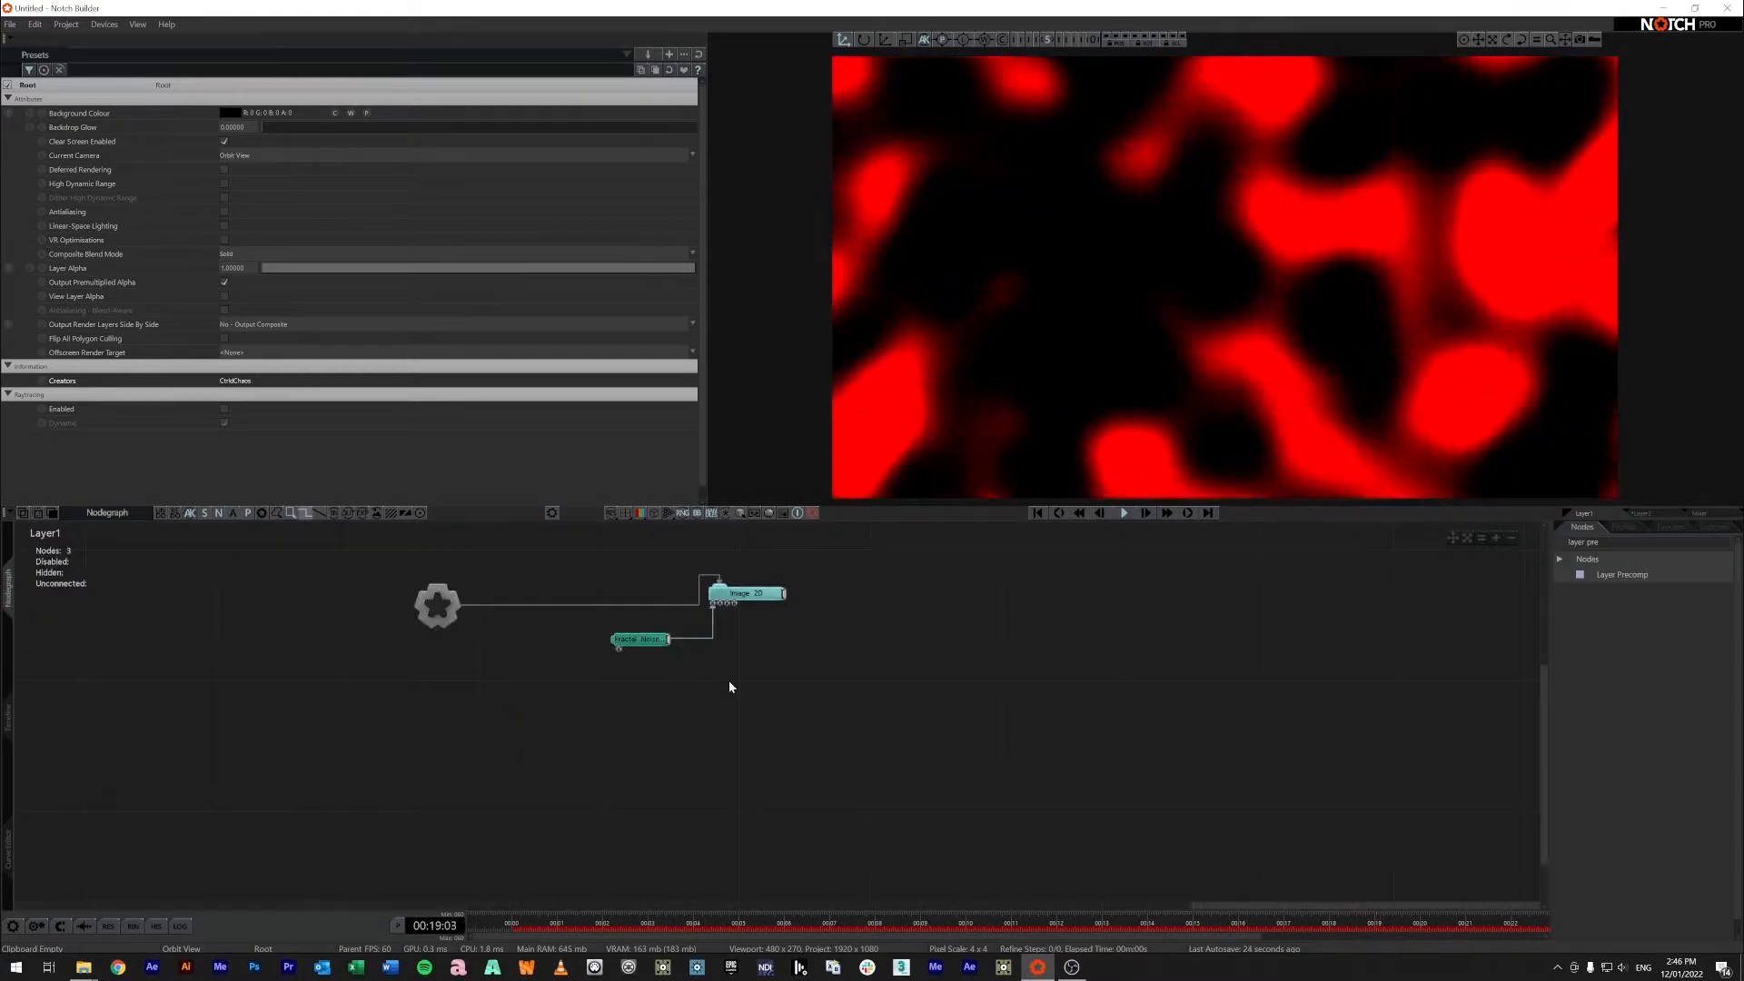
pyautogui.click(745, 592)
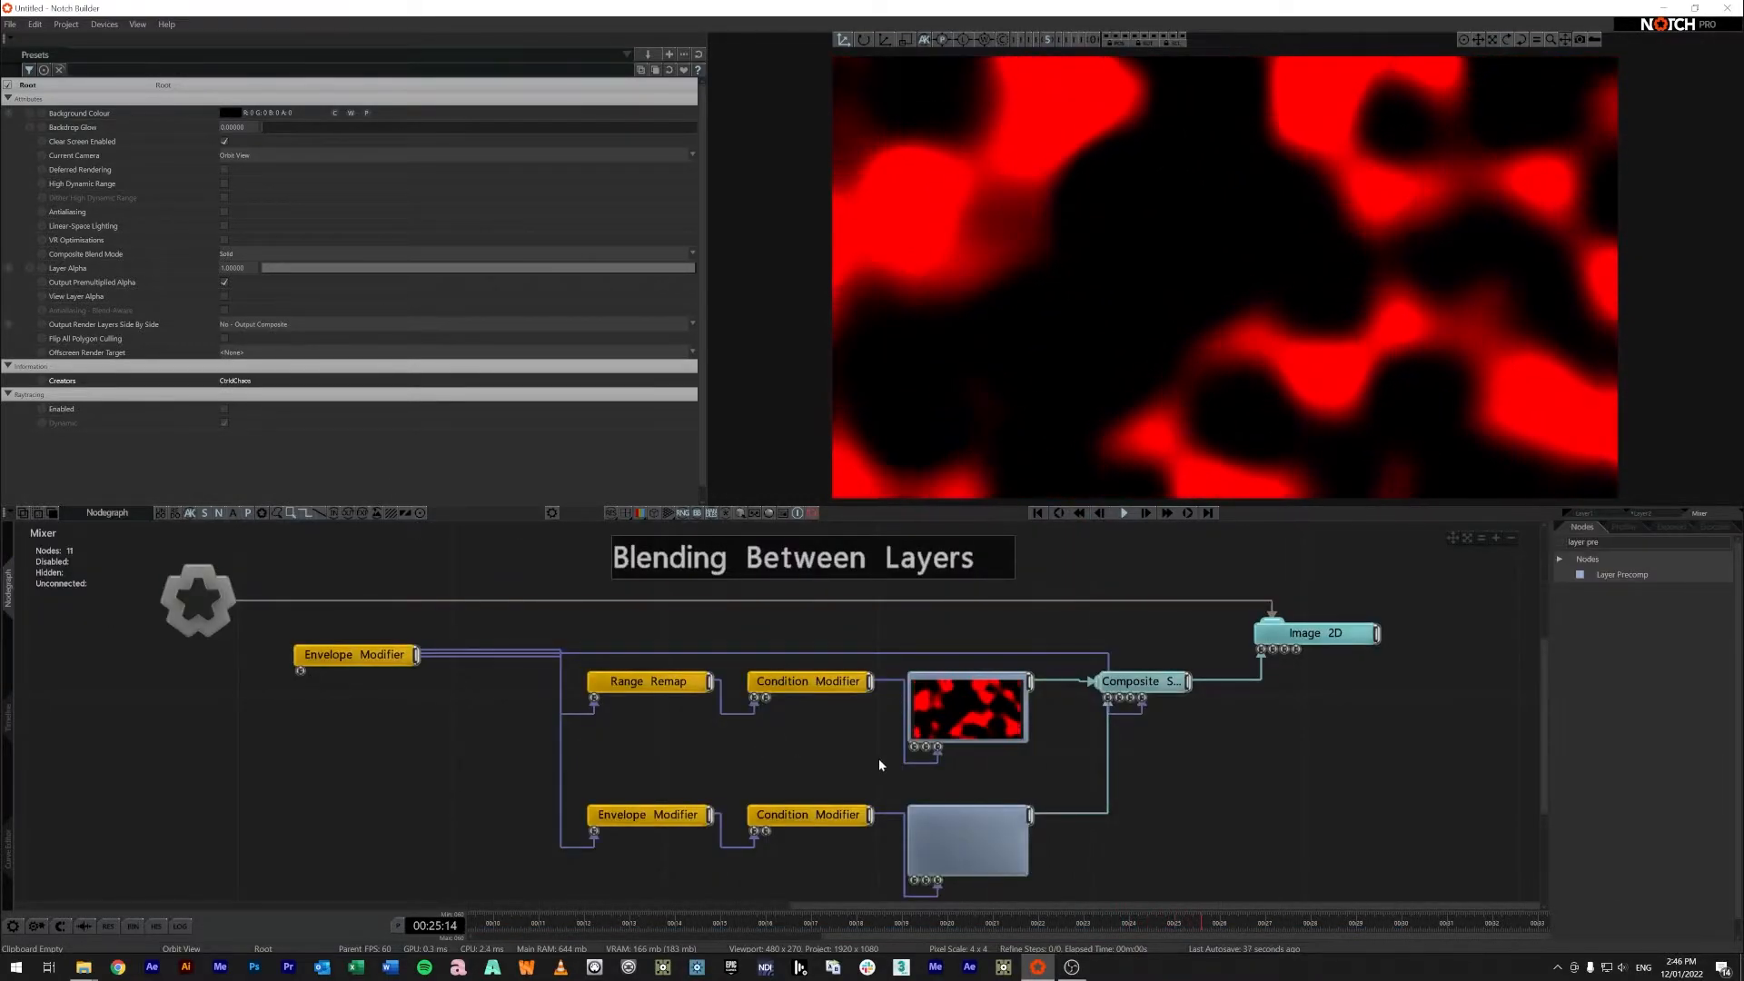
pyautogui.click(352, 654)
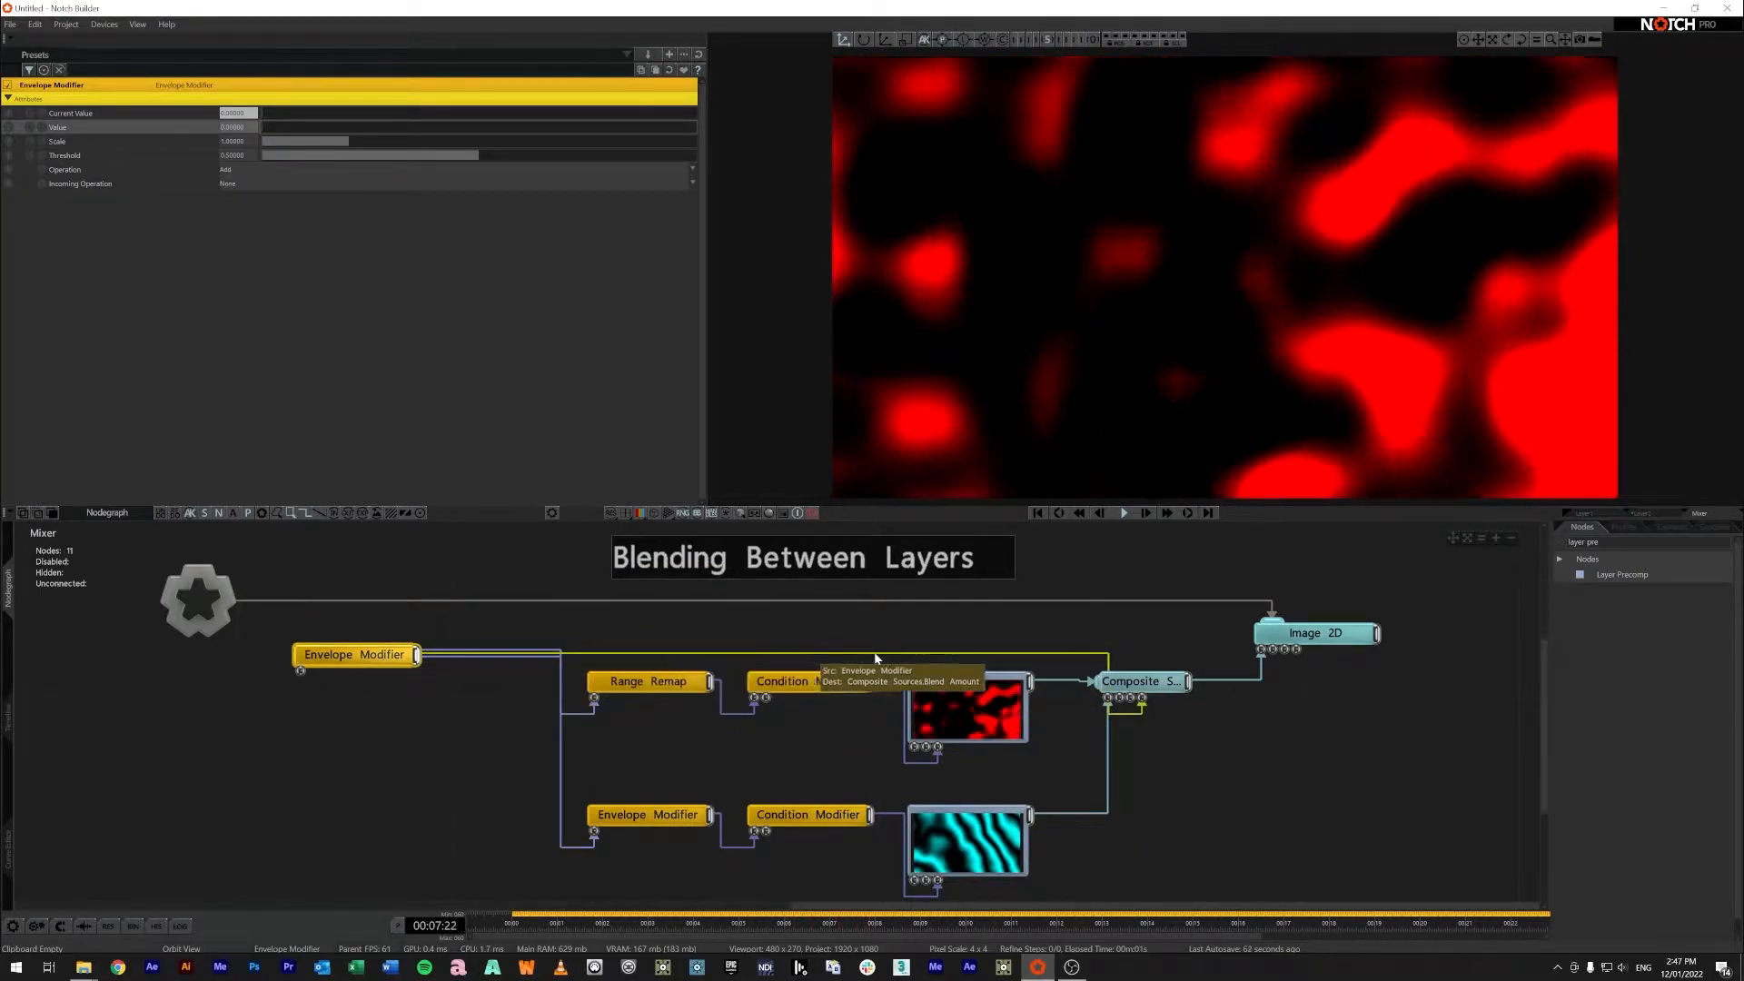
pyautogui.click(1141, 681)
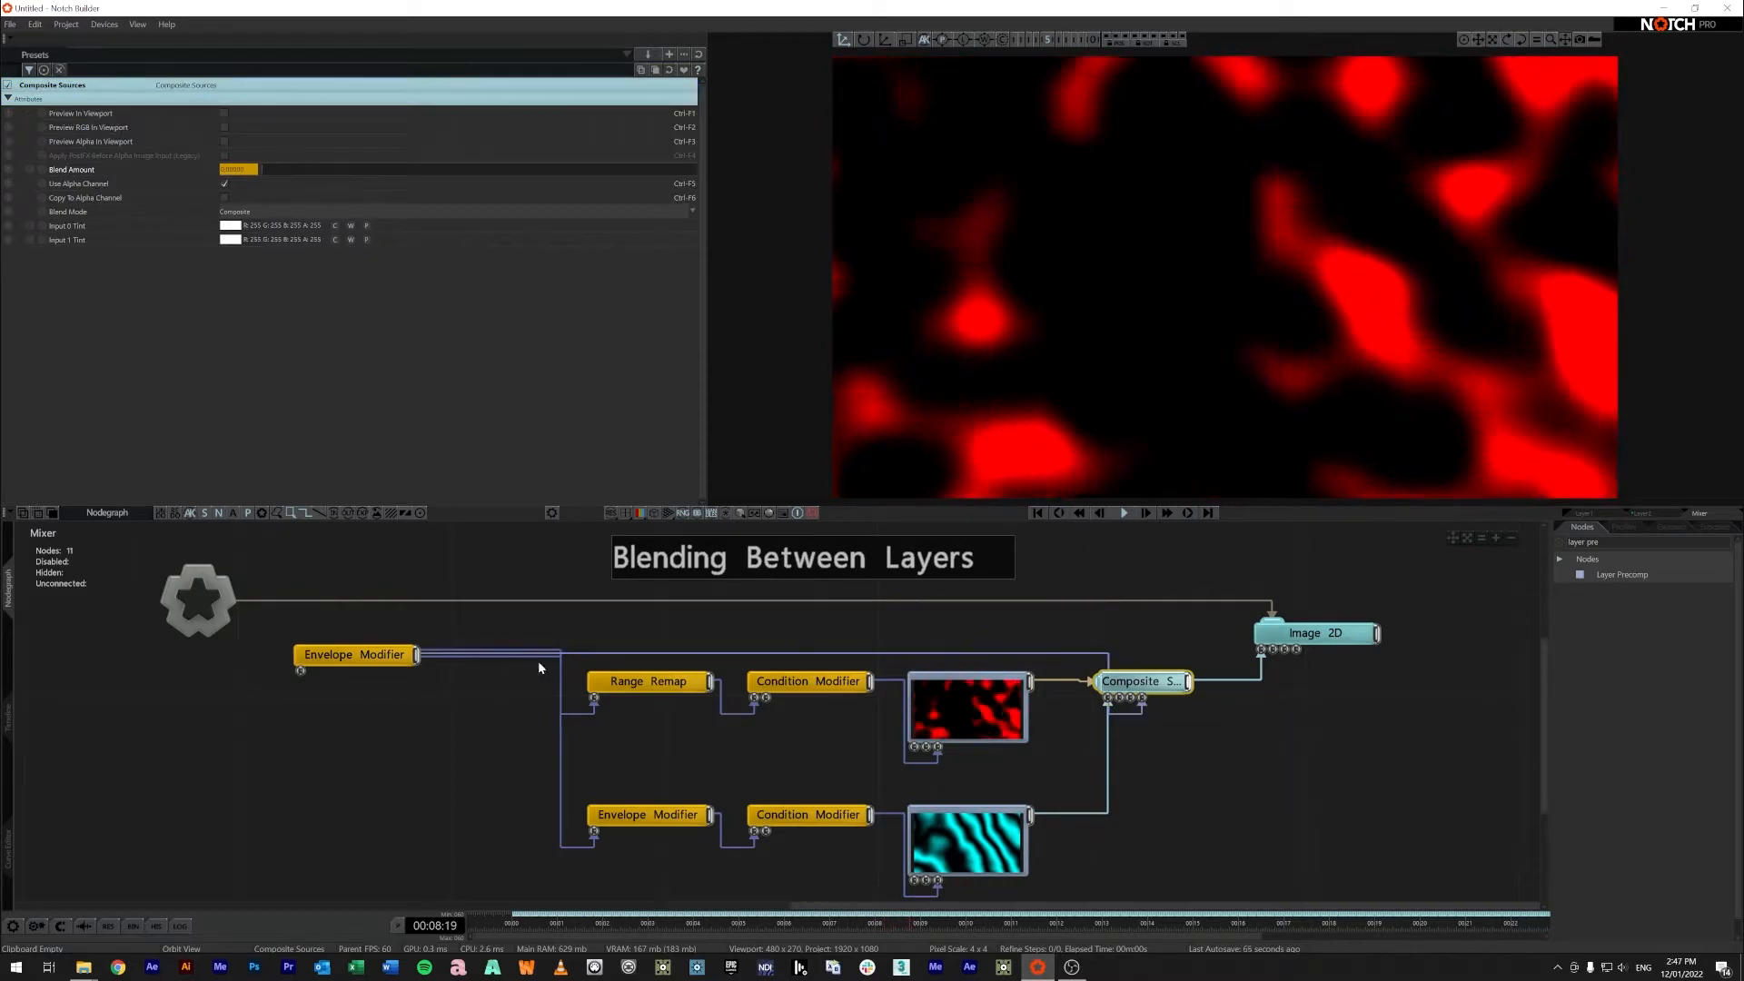
pyautogui.click(354, 653)
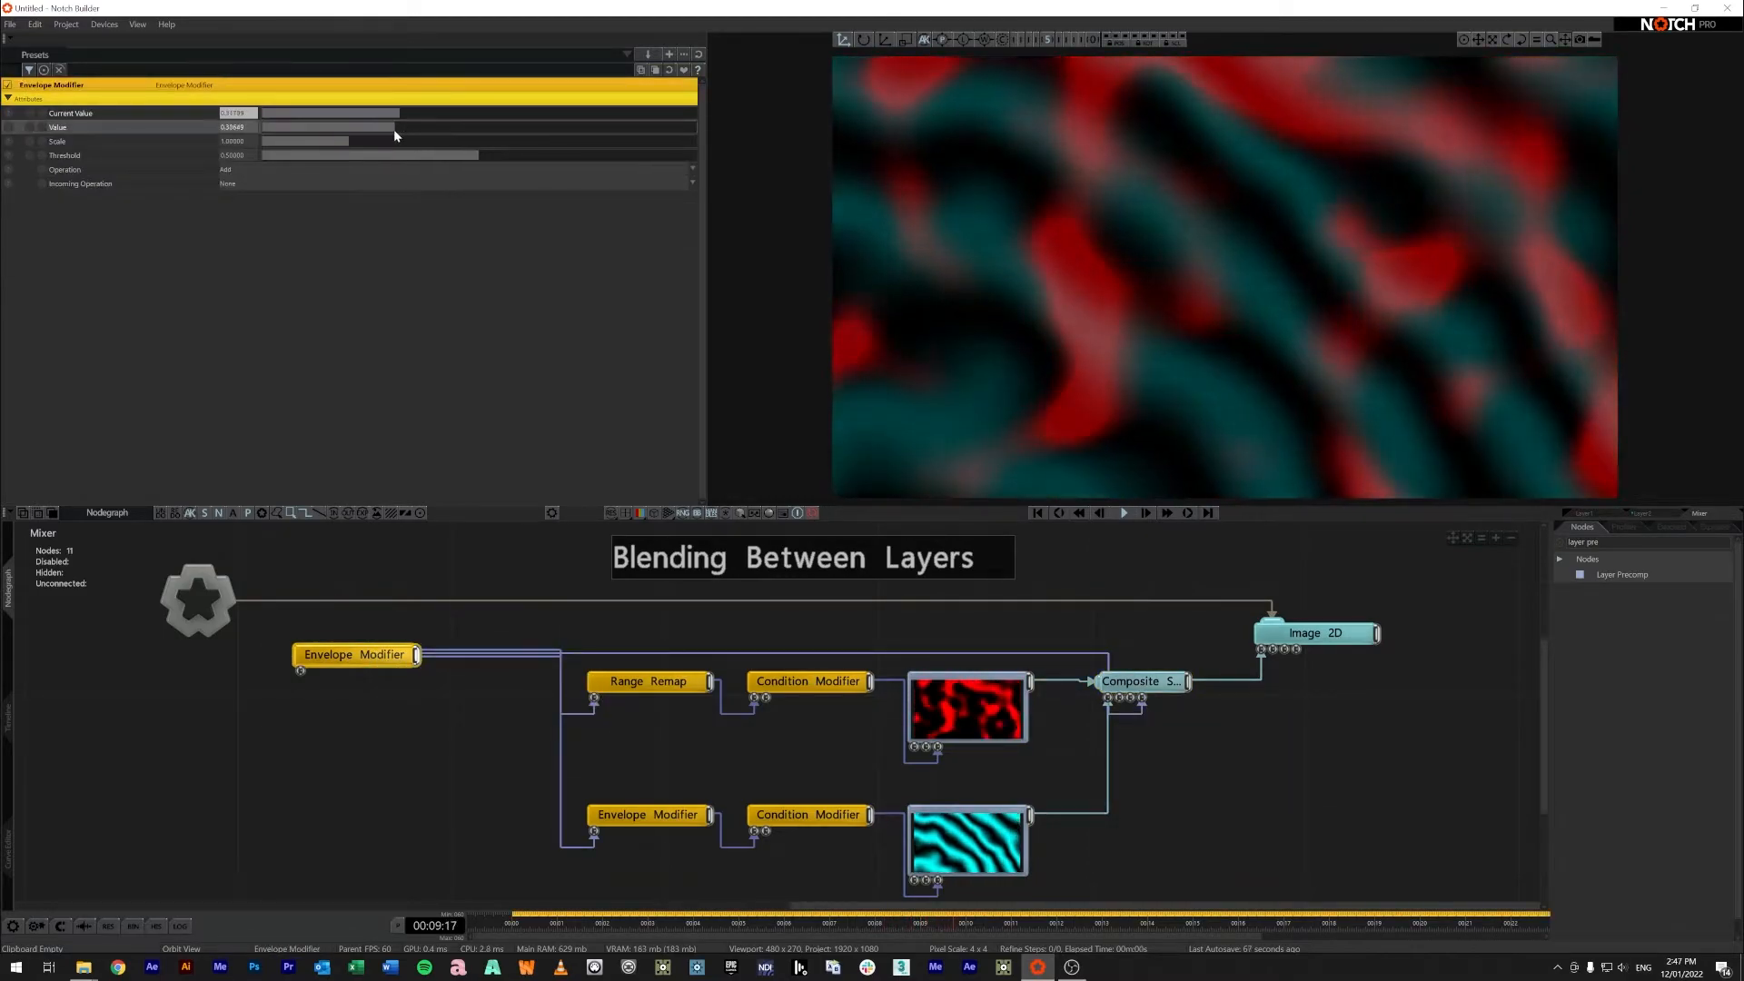
pyautogui.click(1141, 681)
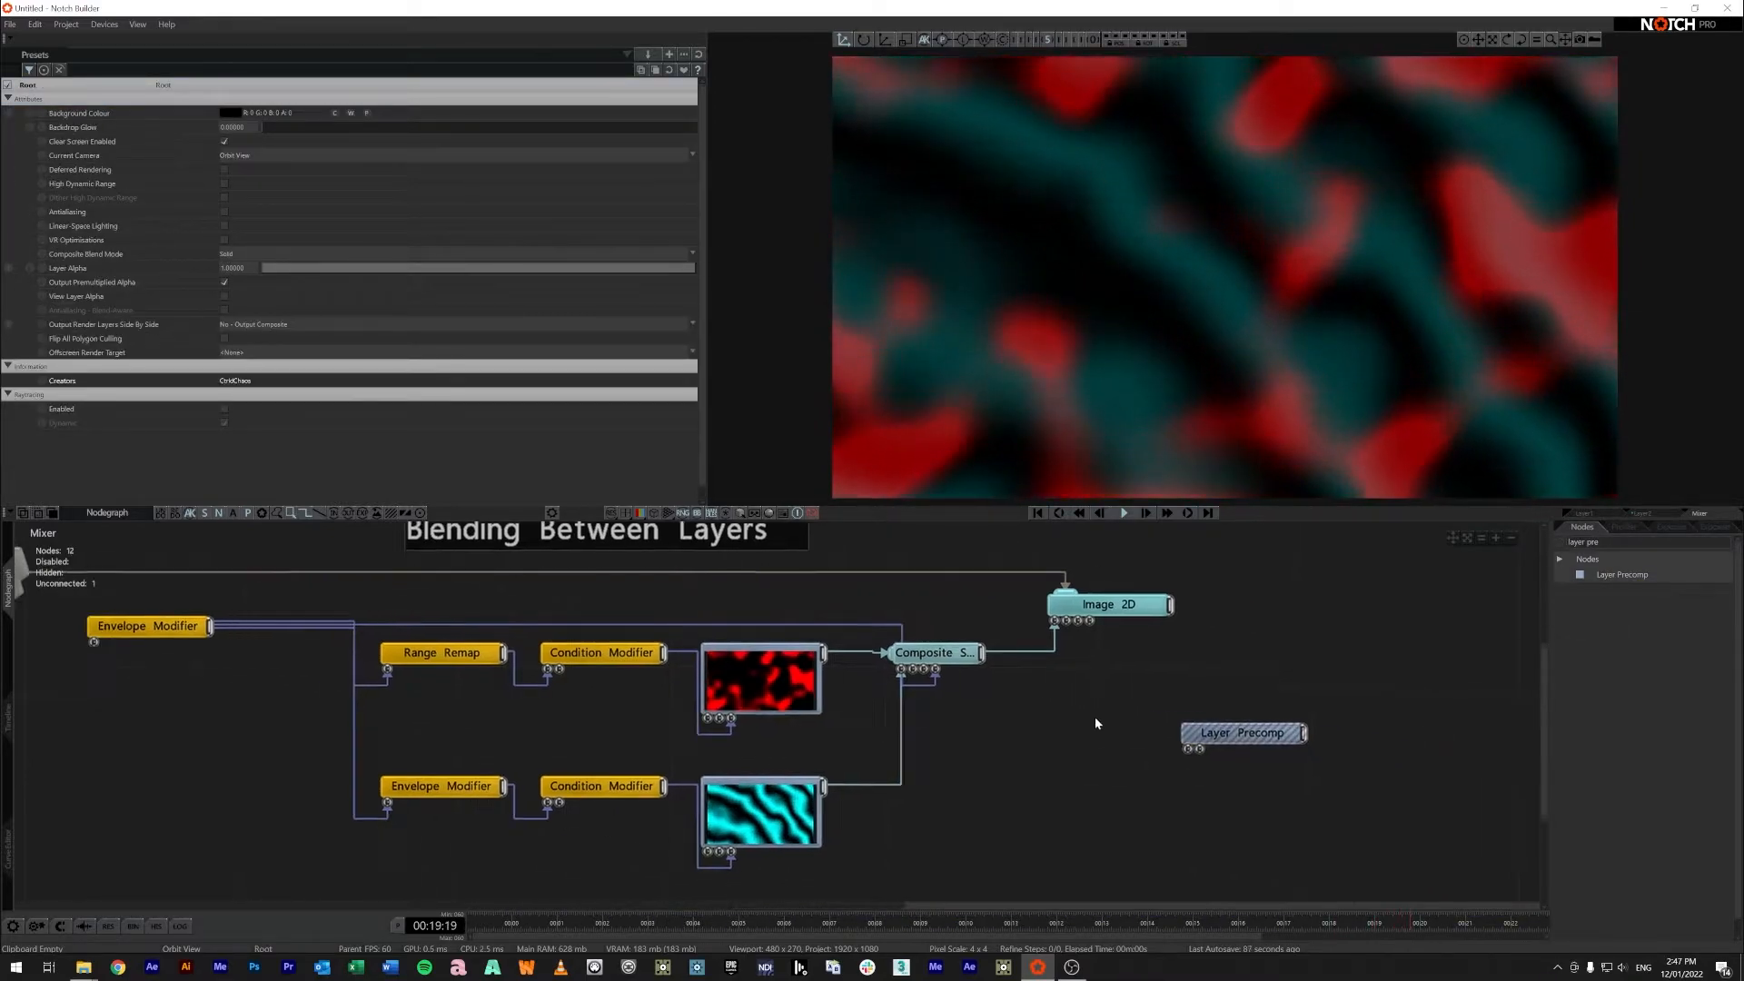
pyautogui.click(759, 679)
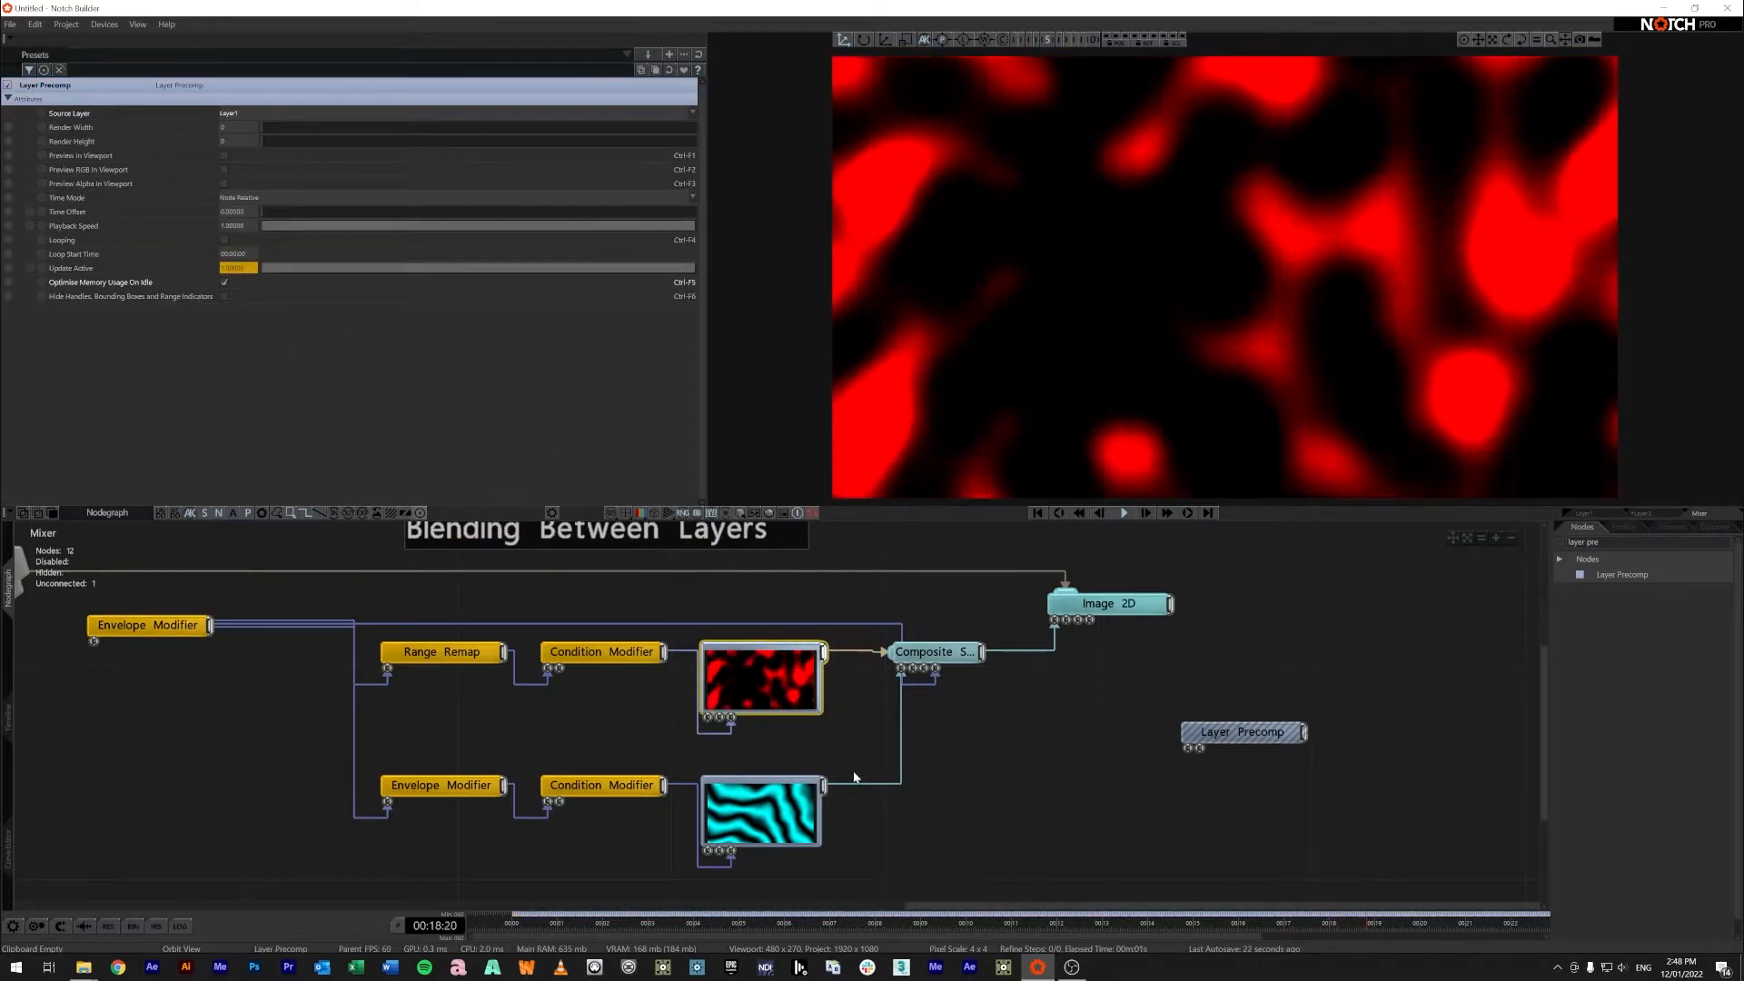
pyautogui.click(761, 810)
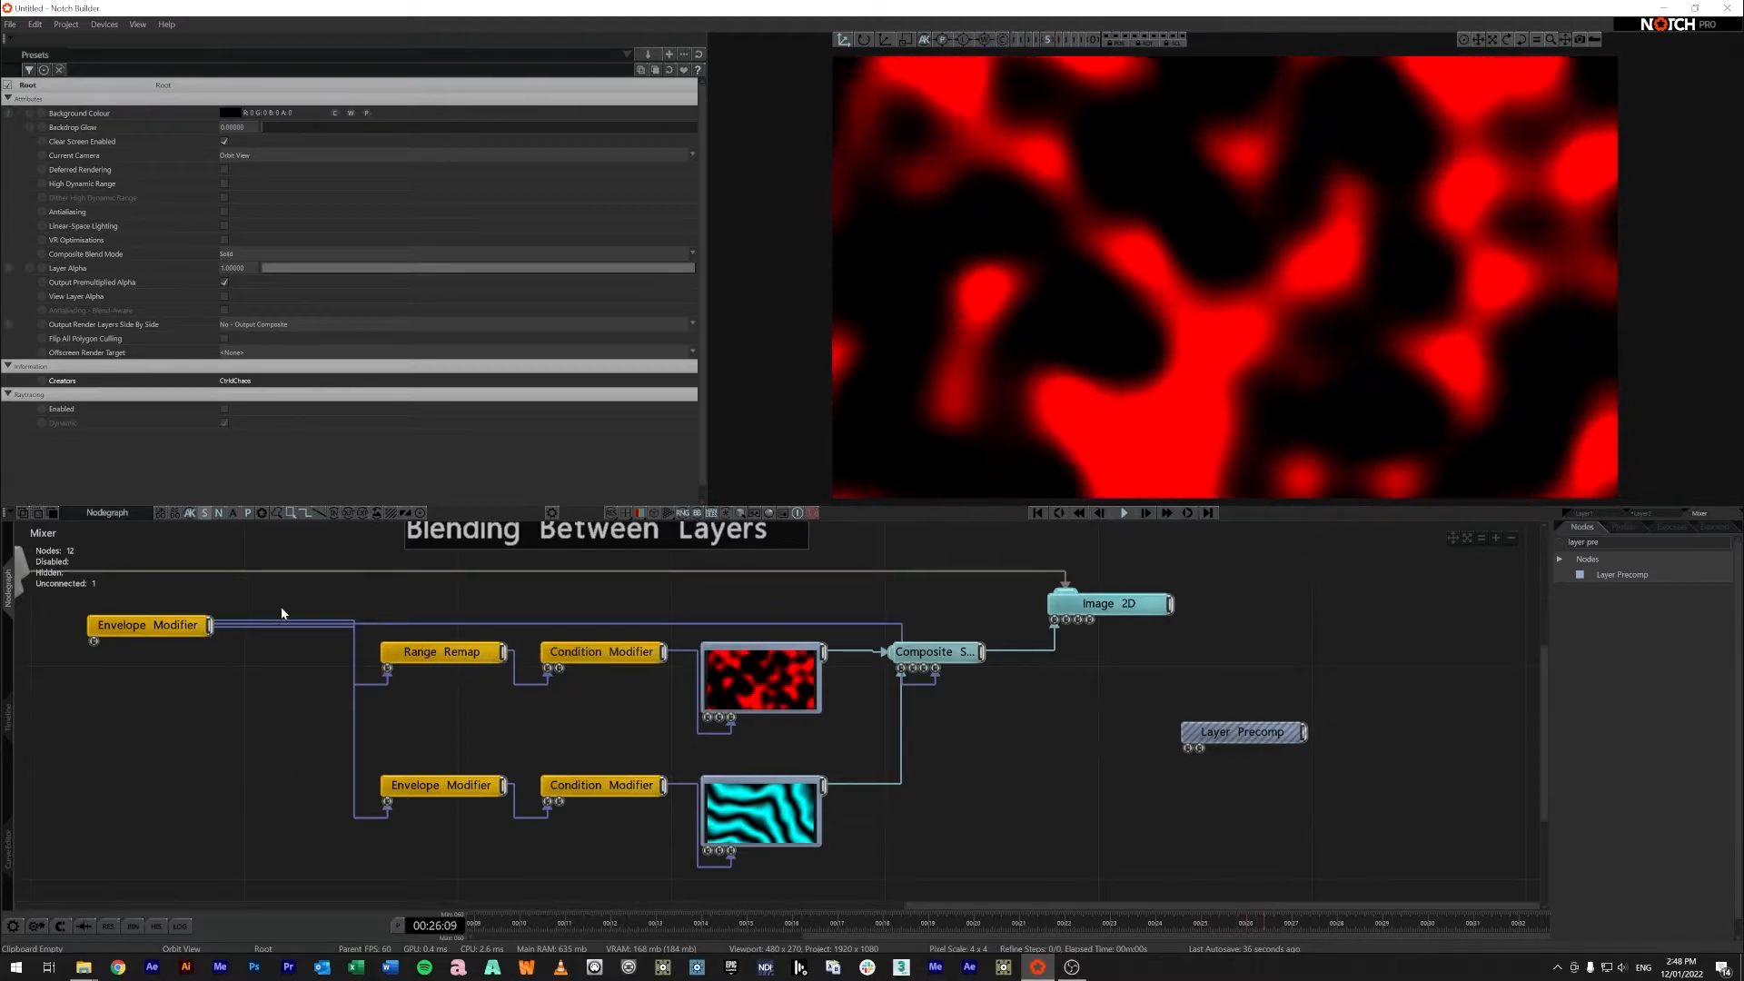
pyautogui.click(145, 625)
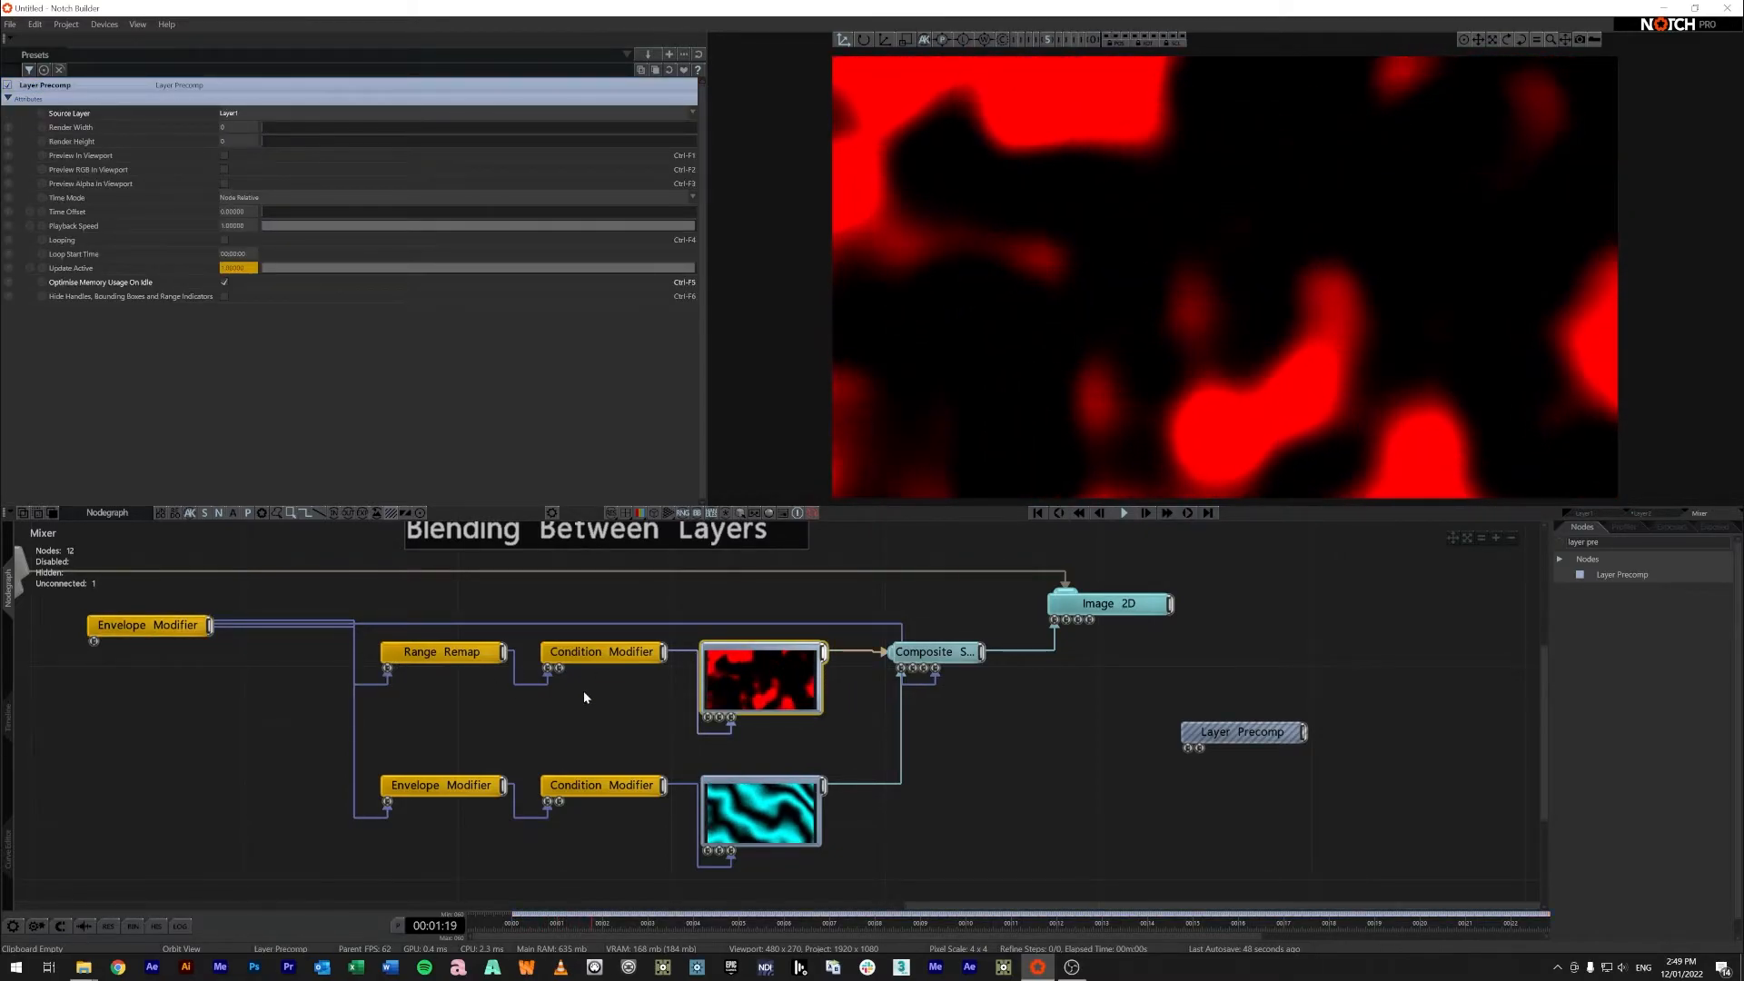
pyautogui.click(145, 624)
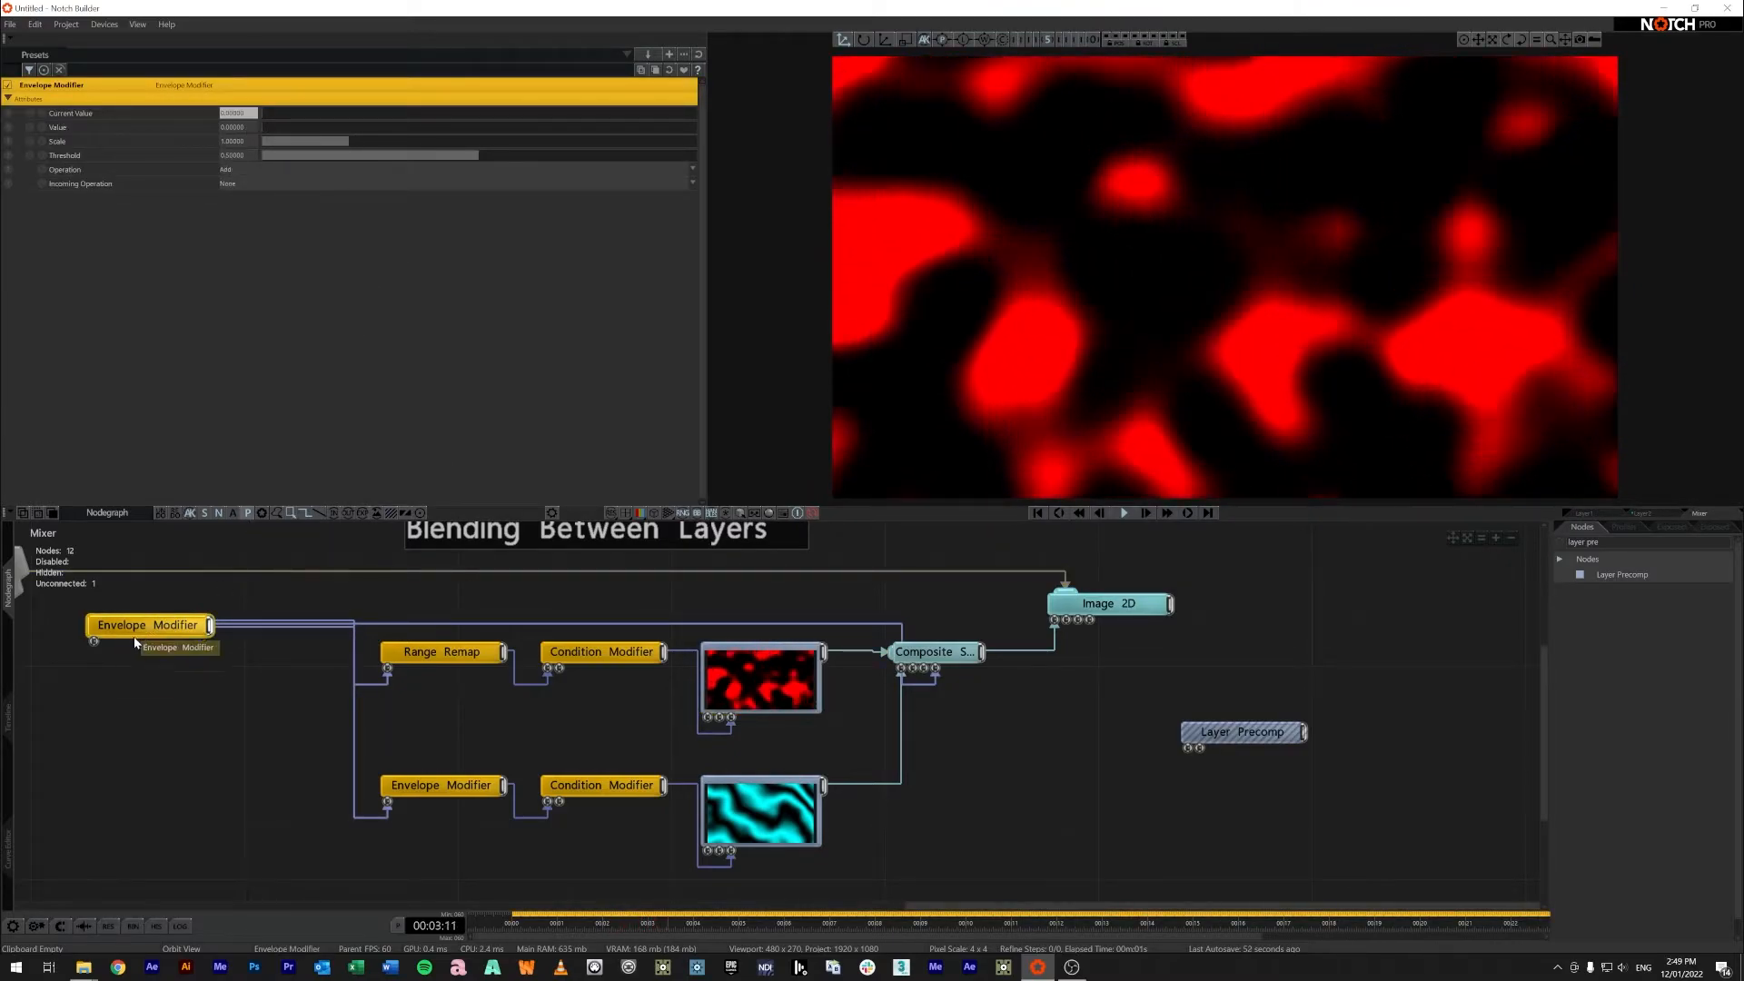
pyautogui.click(441, 650)
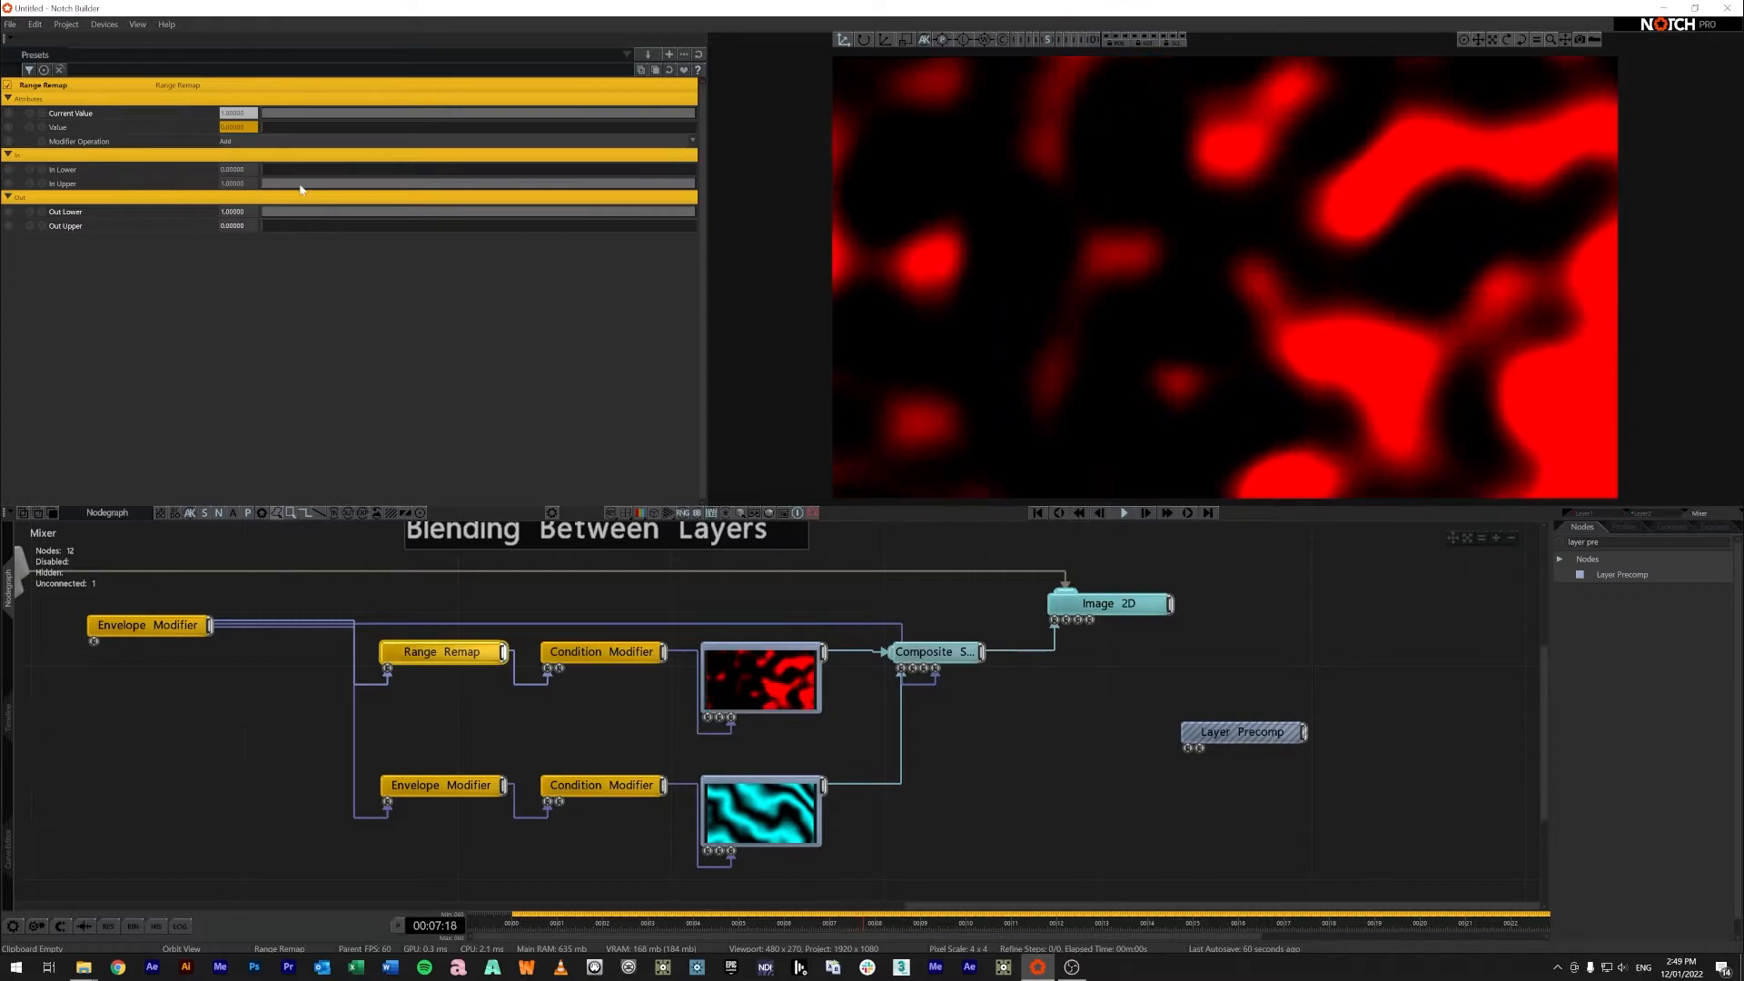
pyautogui.click(1124, 512)
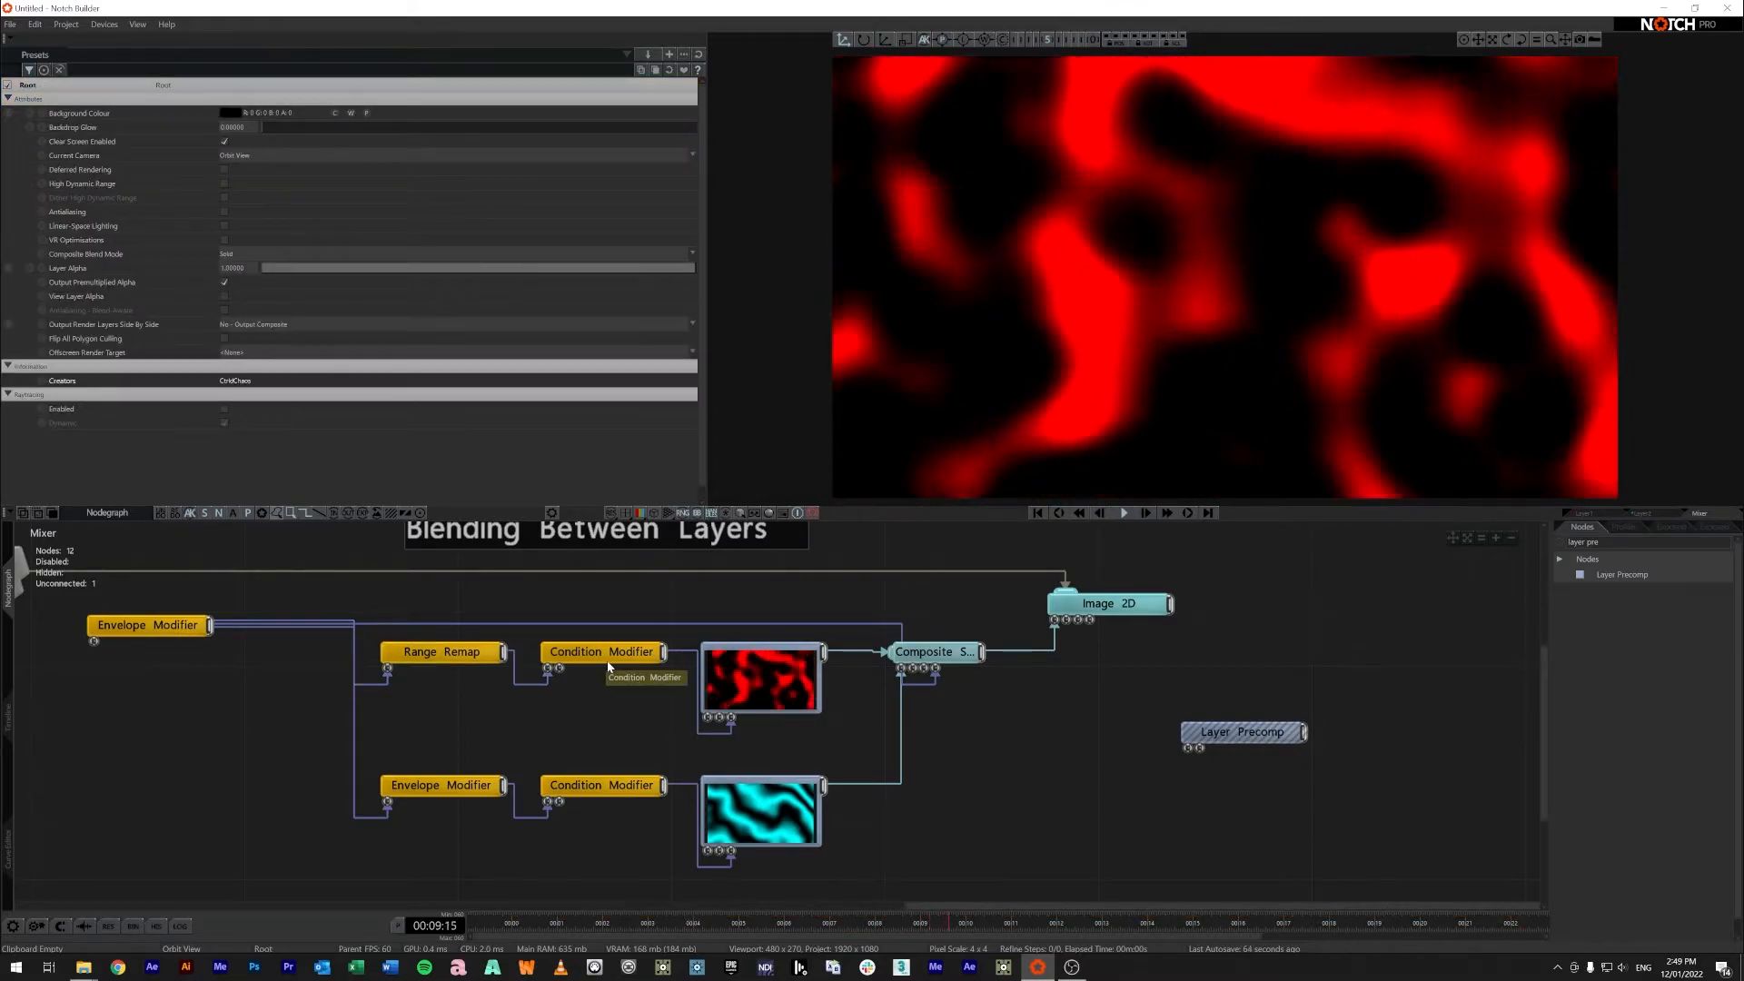
pyautogui.click(601, 650)
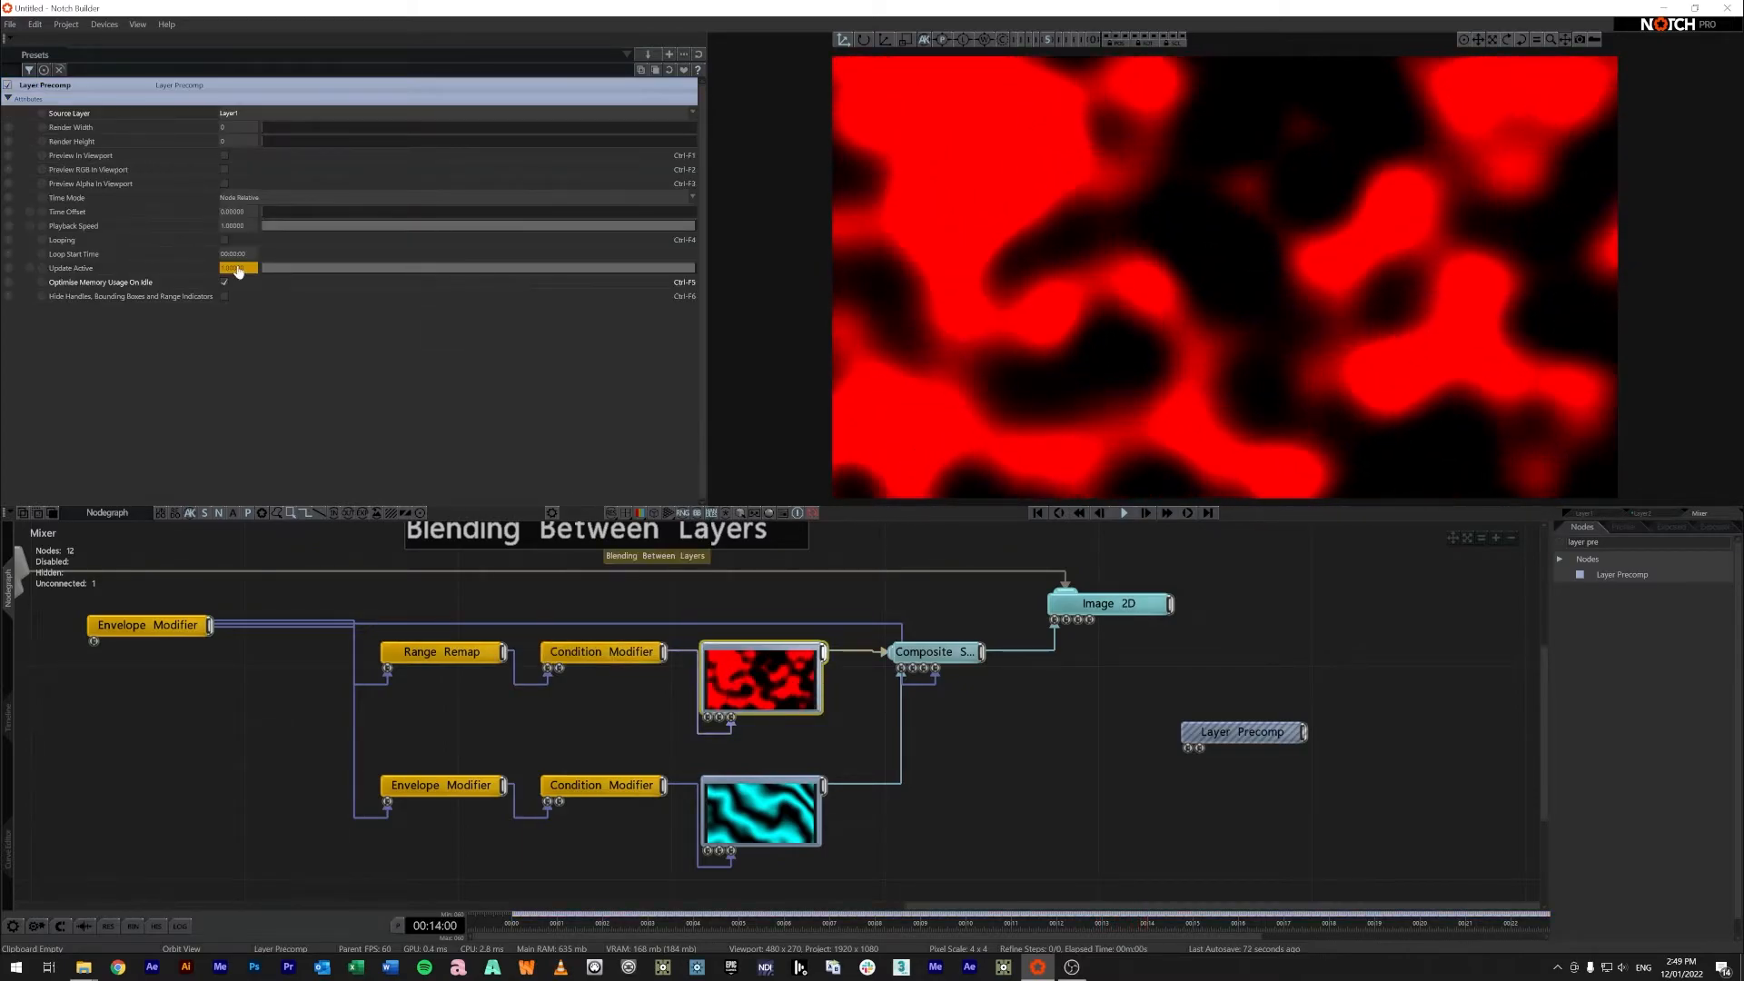
pyautogui.click(601, 652)
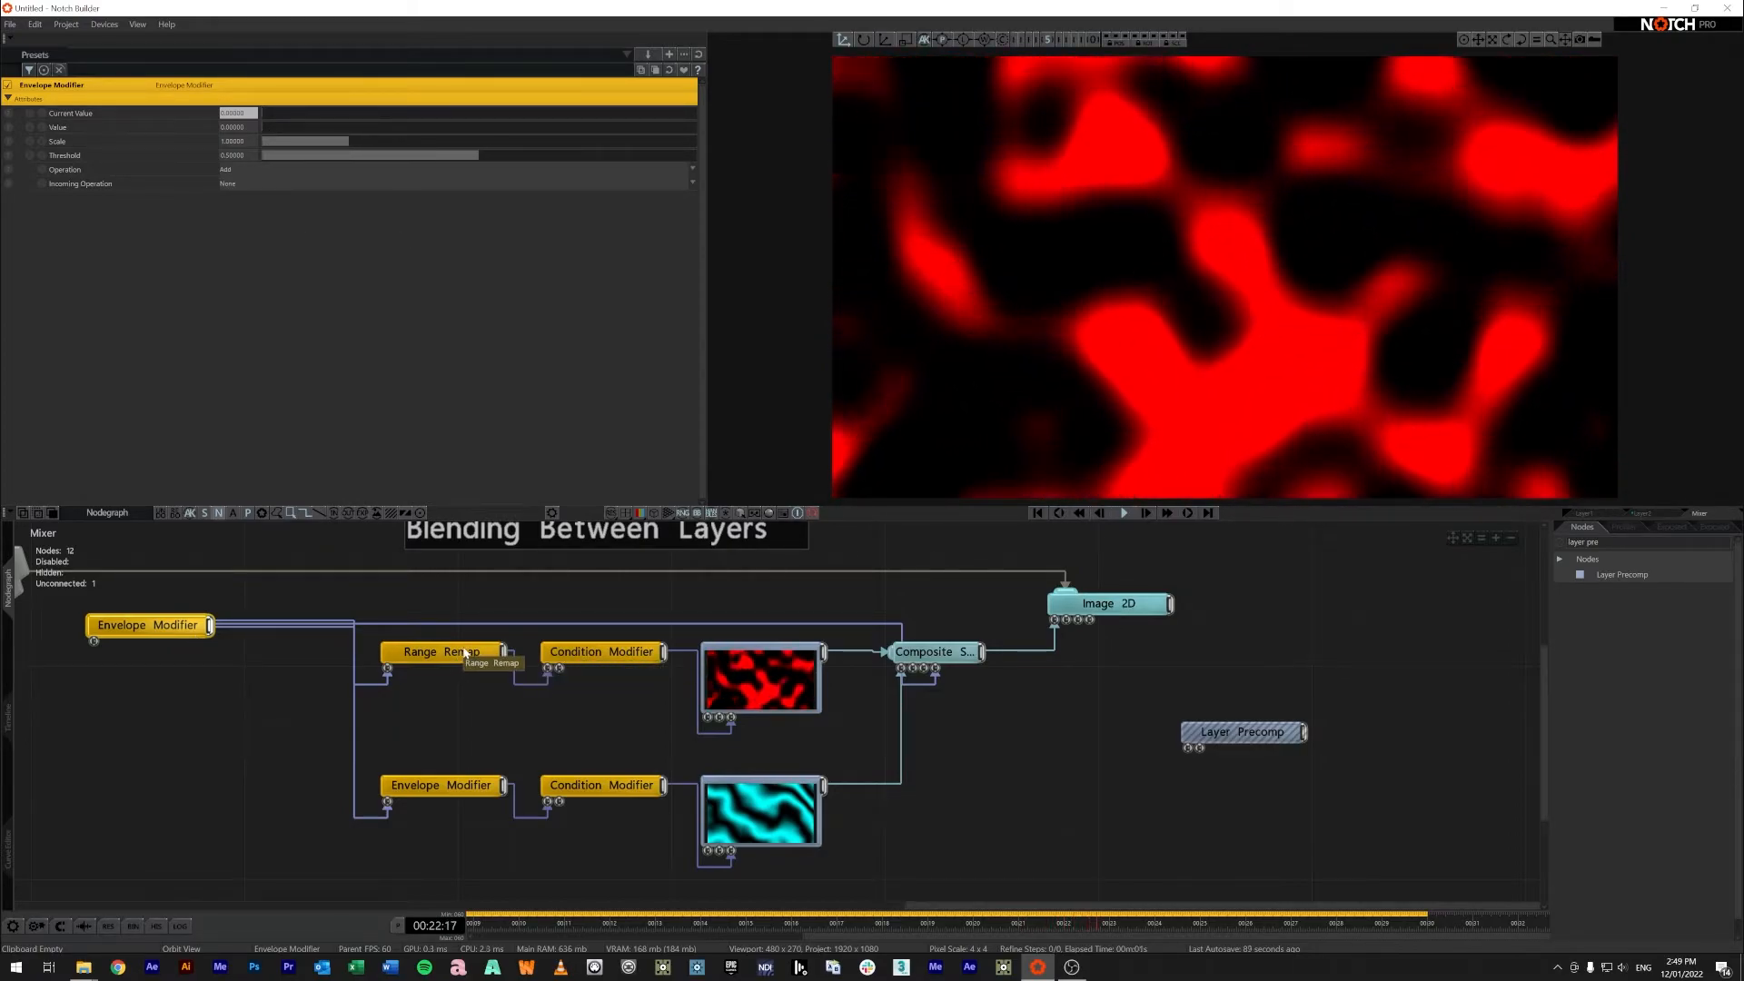
pyautogui.click(441, 651)
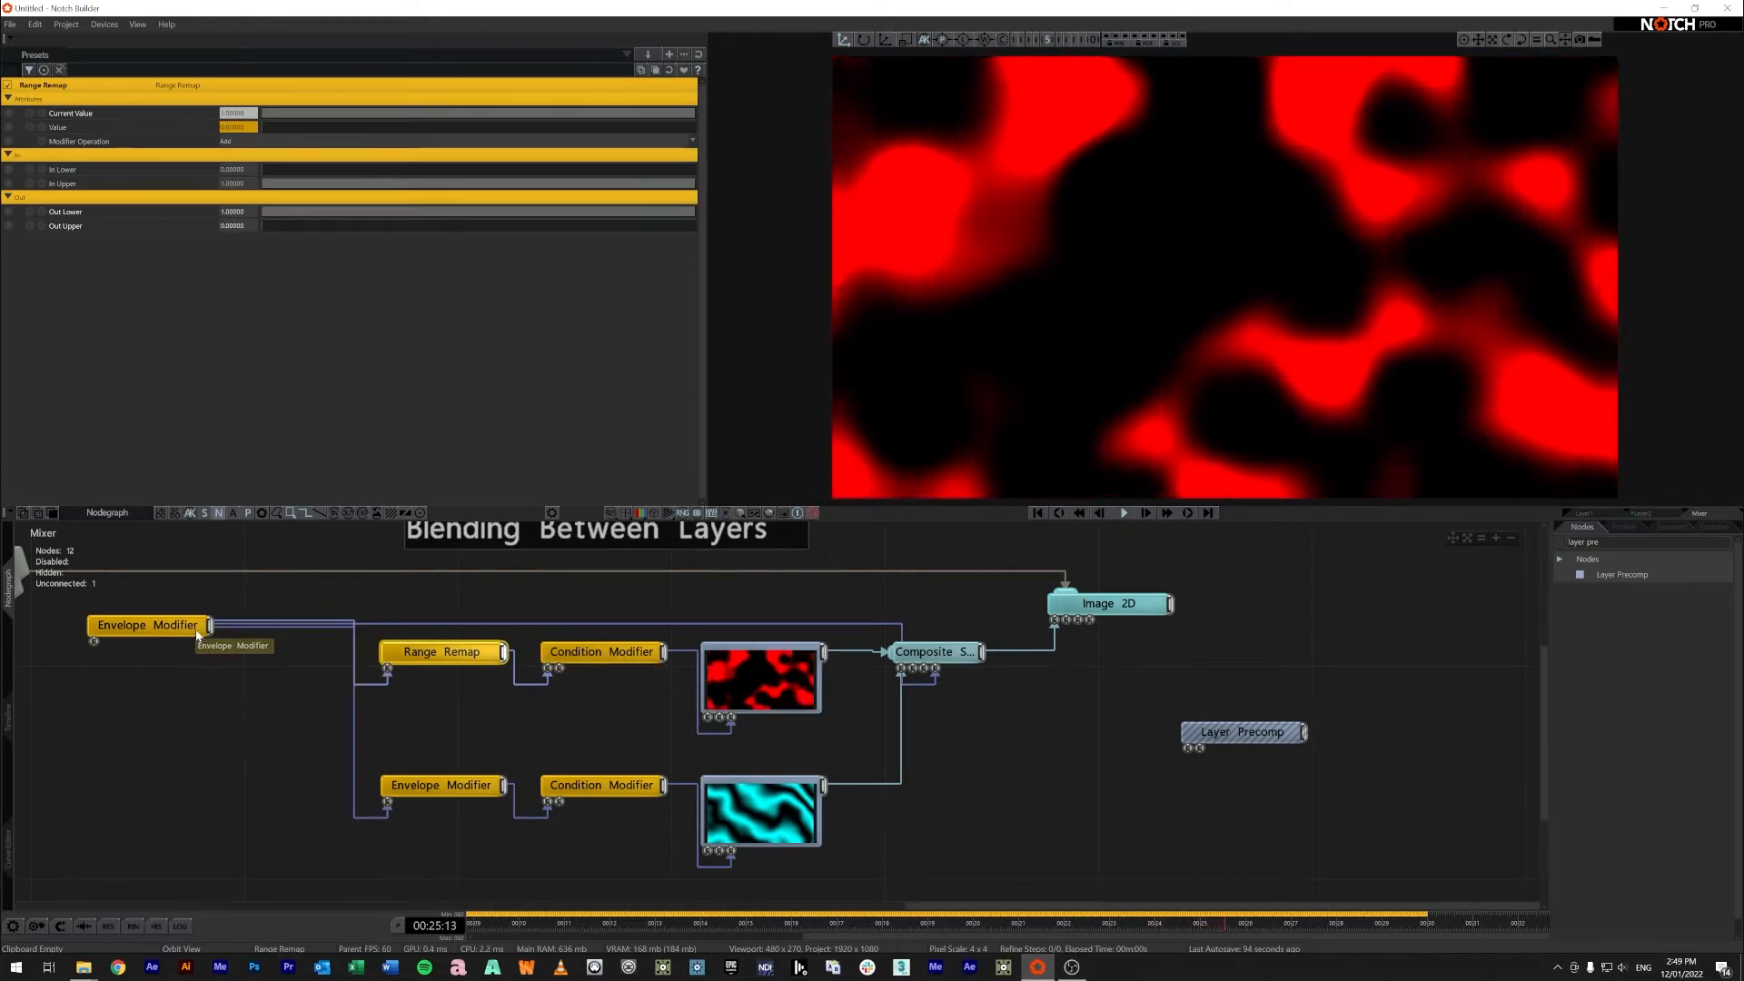
# Drag the master Envelope Value to mid-range so red and cyan noise blend, checking the Condition Modifier threshold
pyautogui.click(146, 624)
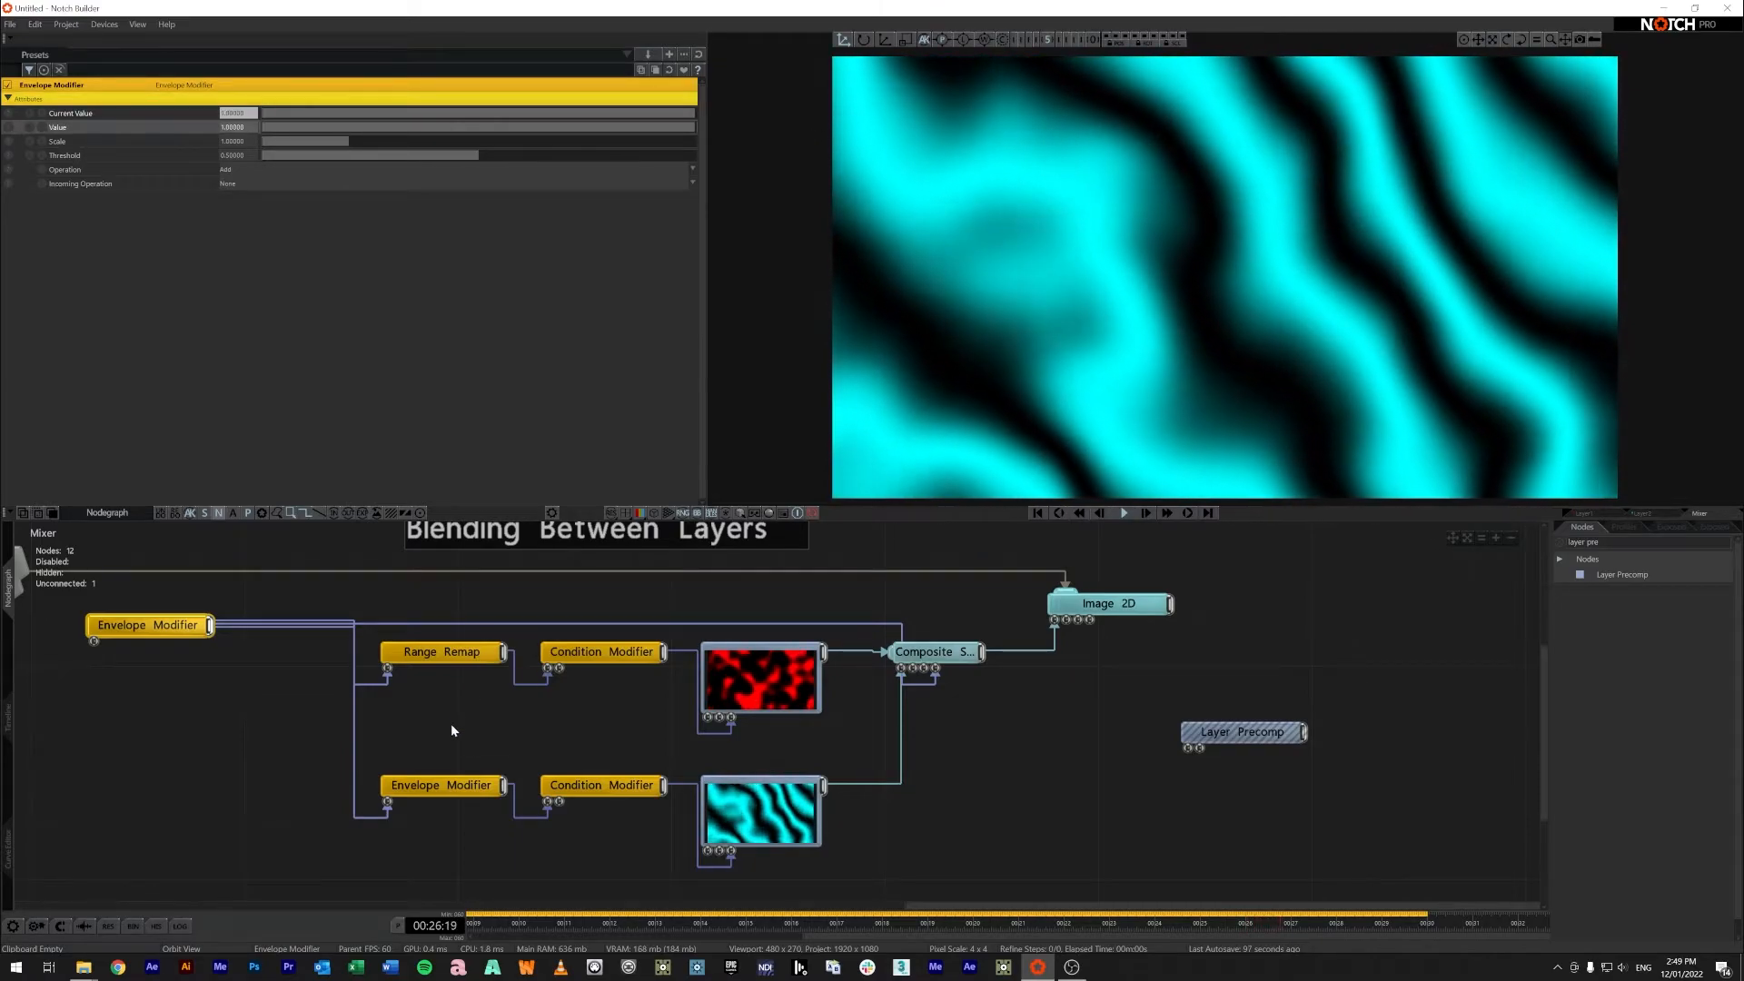
pyautogui.click(441, 650)
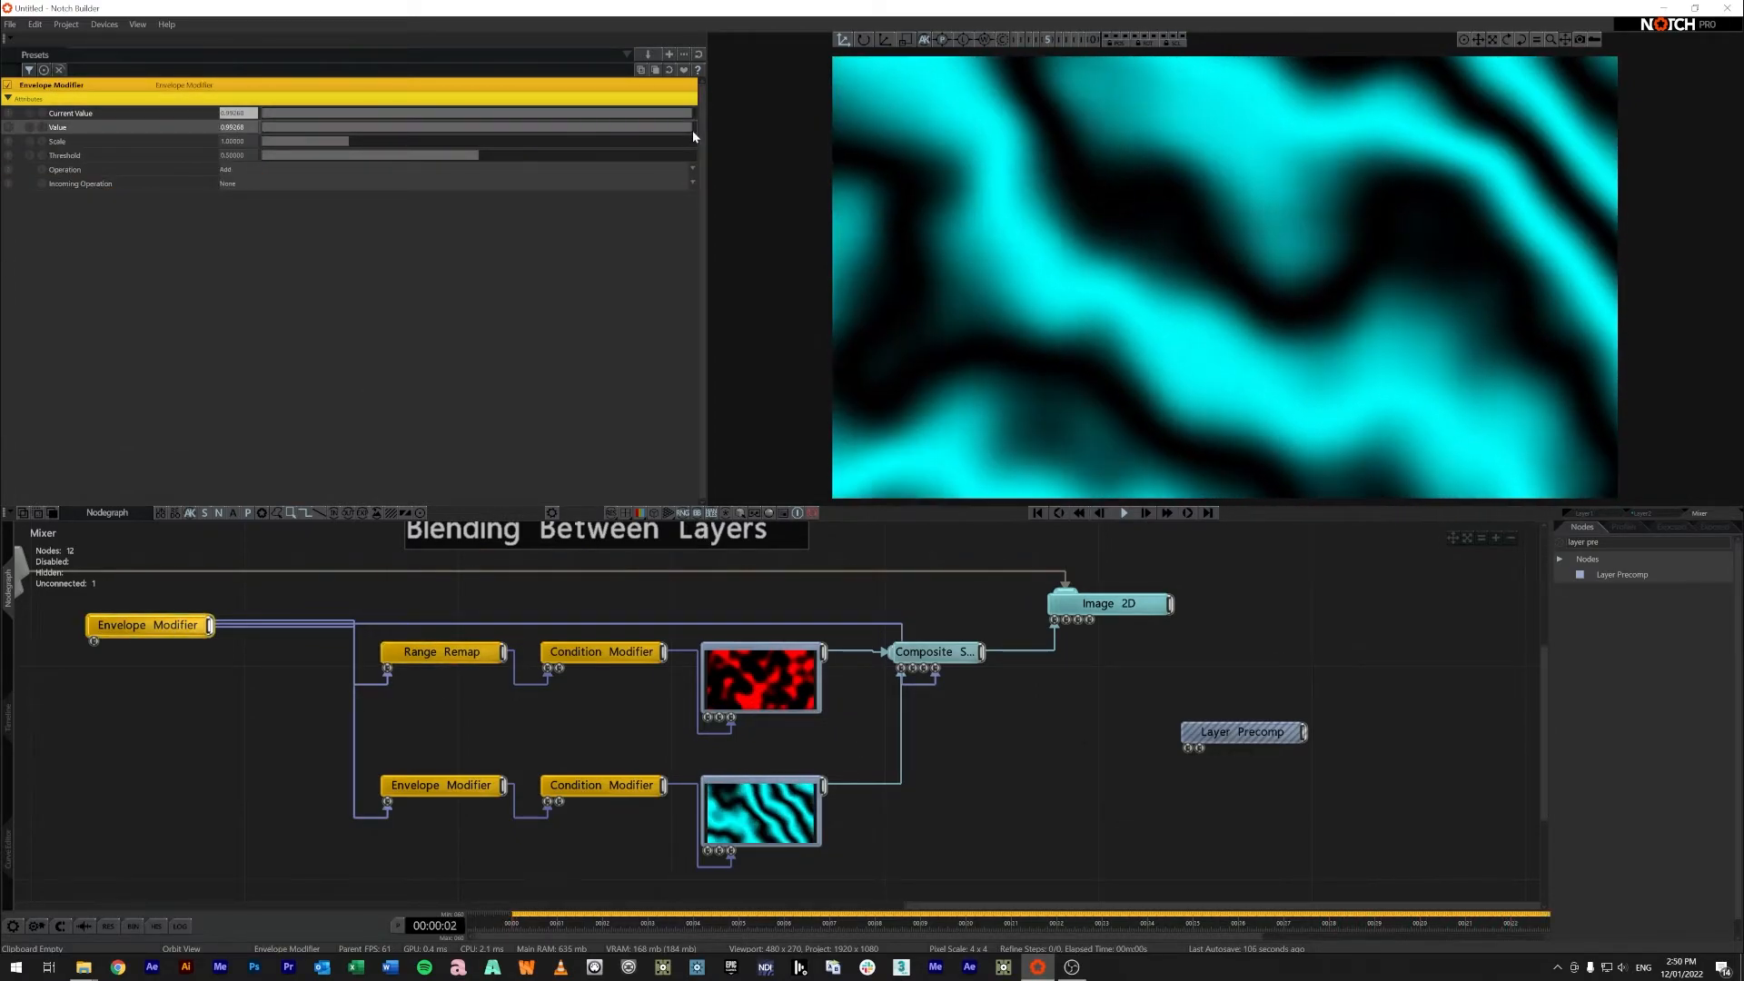
pyautogui.click(442, 650)
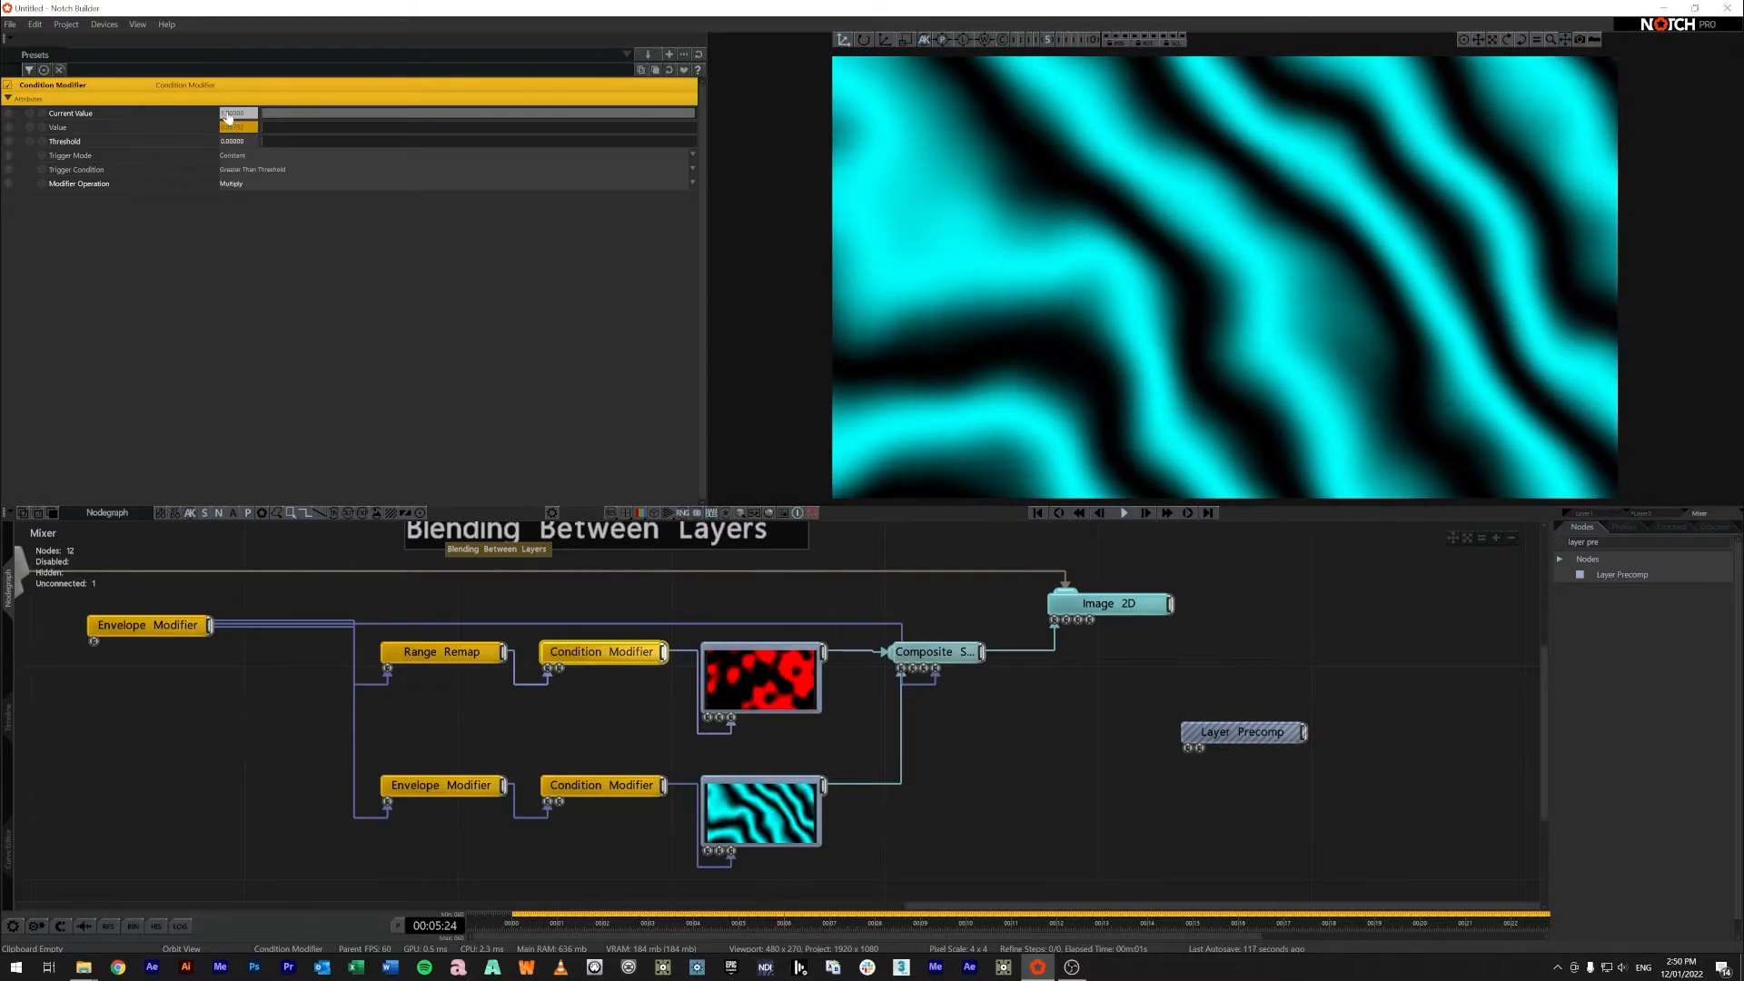
pyautogui.click(1242, 732)
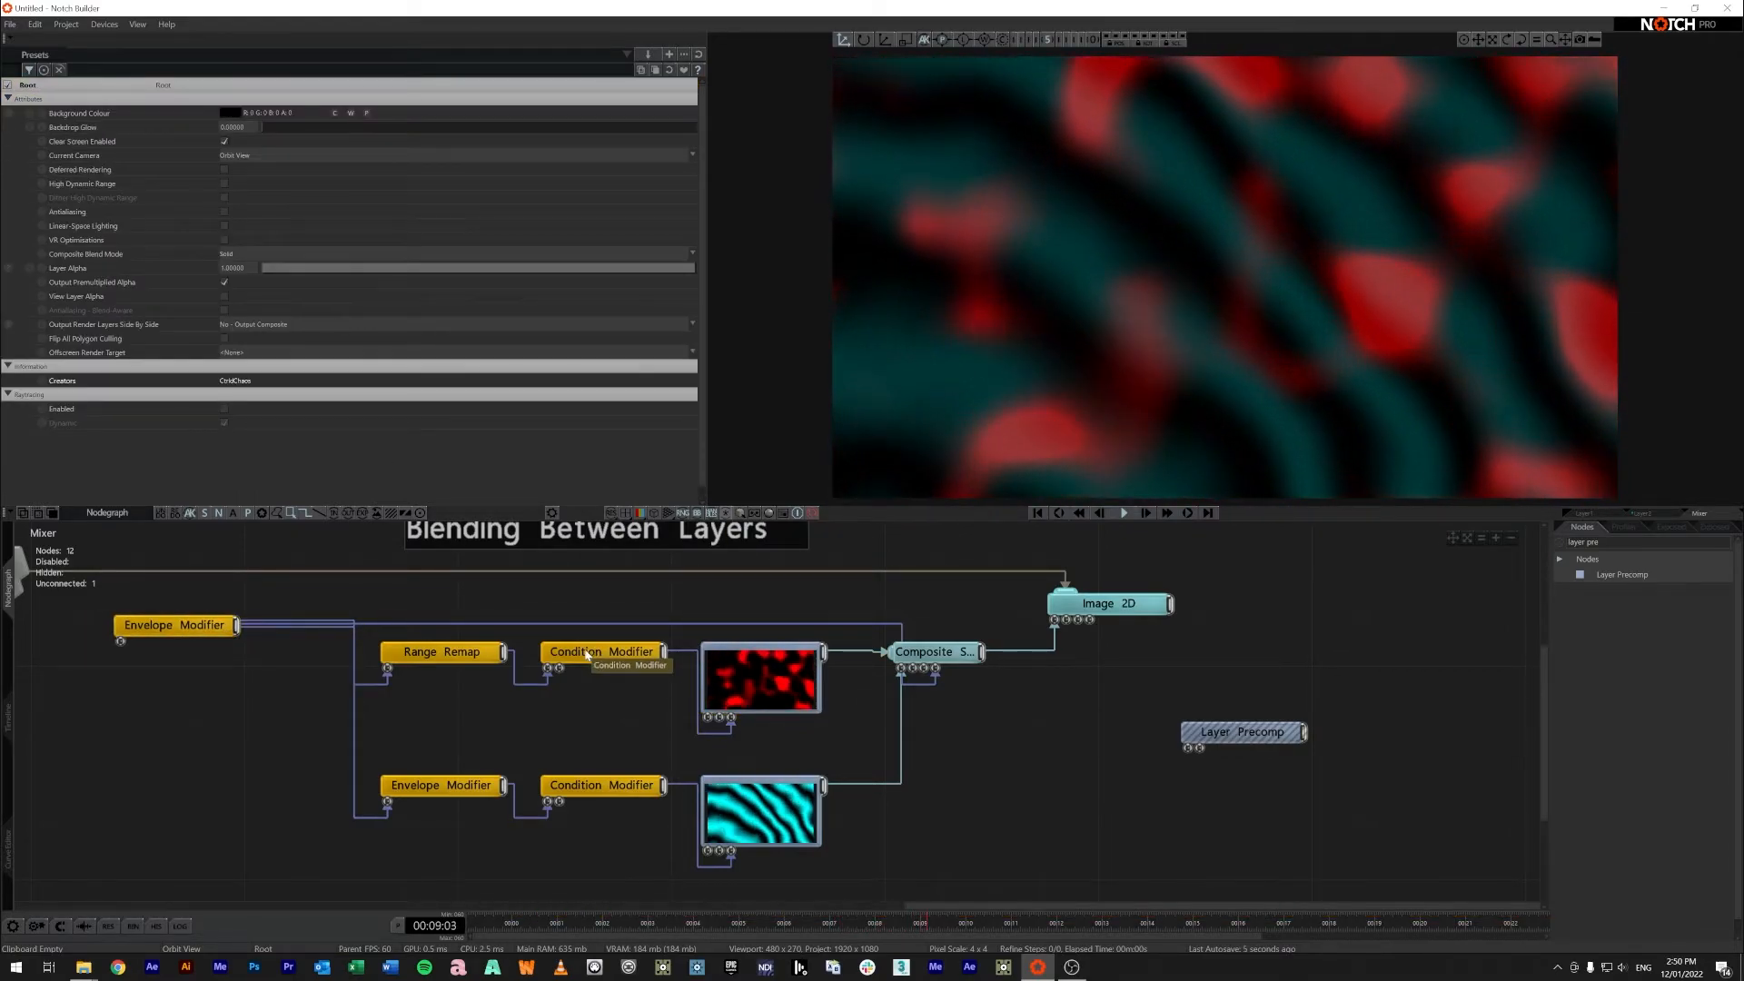
# Drop the master envelope to show only red noise, reviewing both Condition Modifiers and the cyan precomp's Update Active
pyautogui.click(1242, 732)
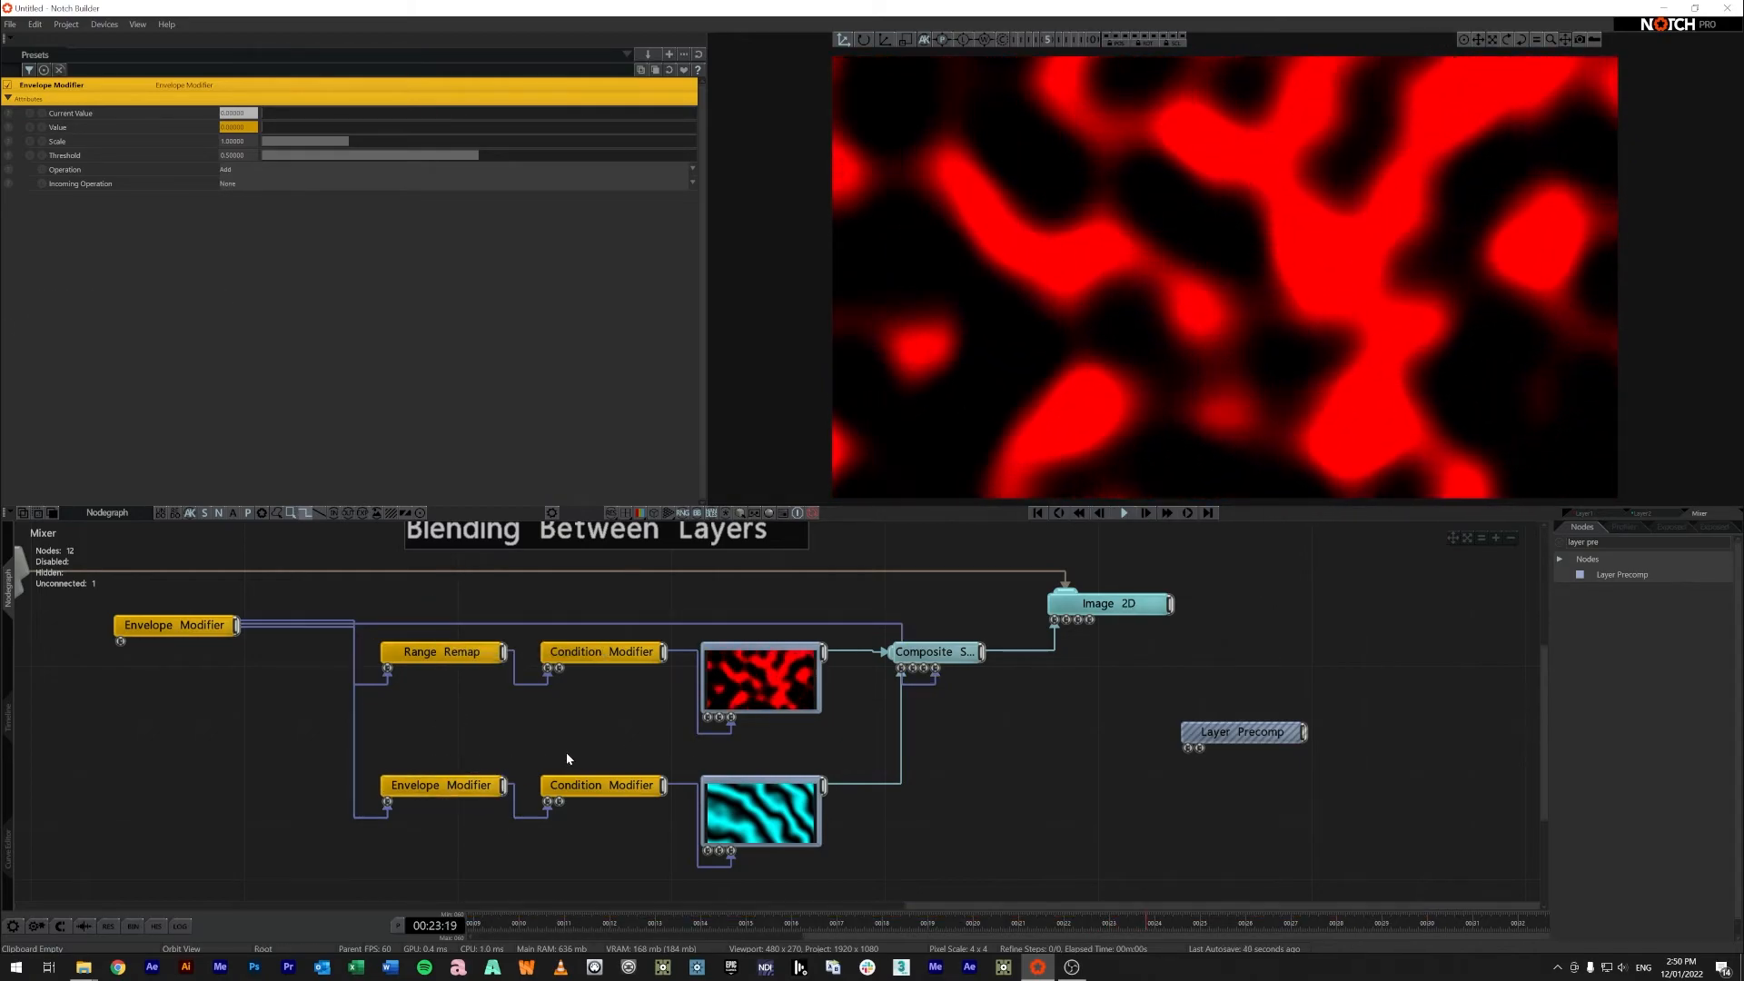
pyautogui.click(601, 784)
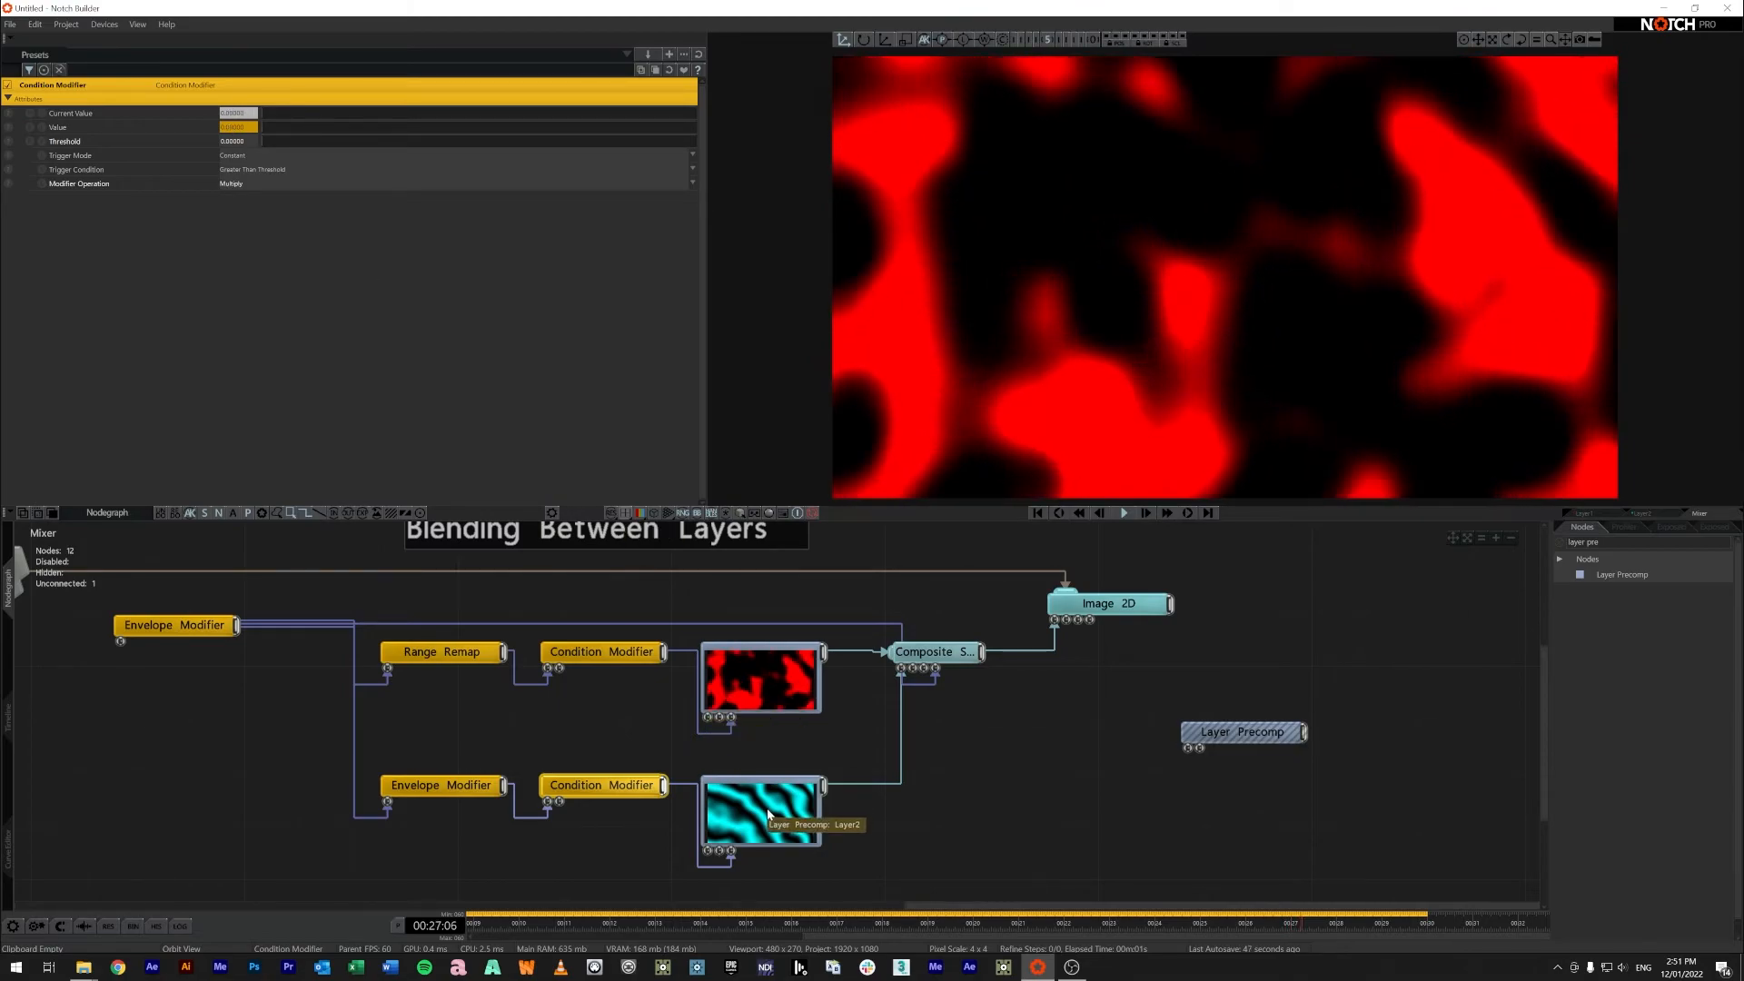
pyautogui.click(173, 625)
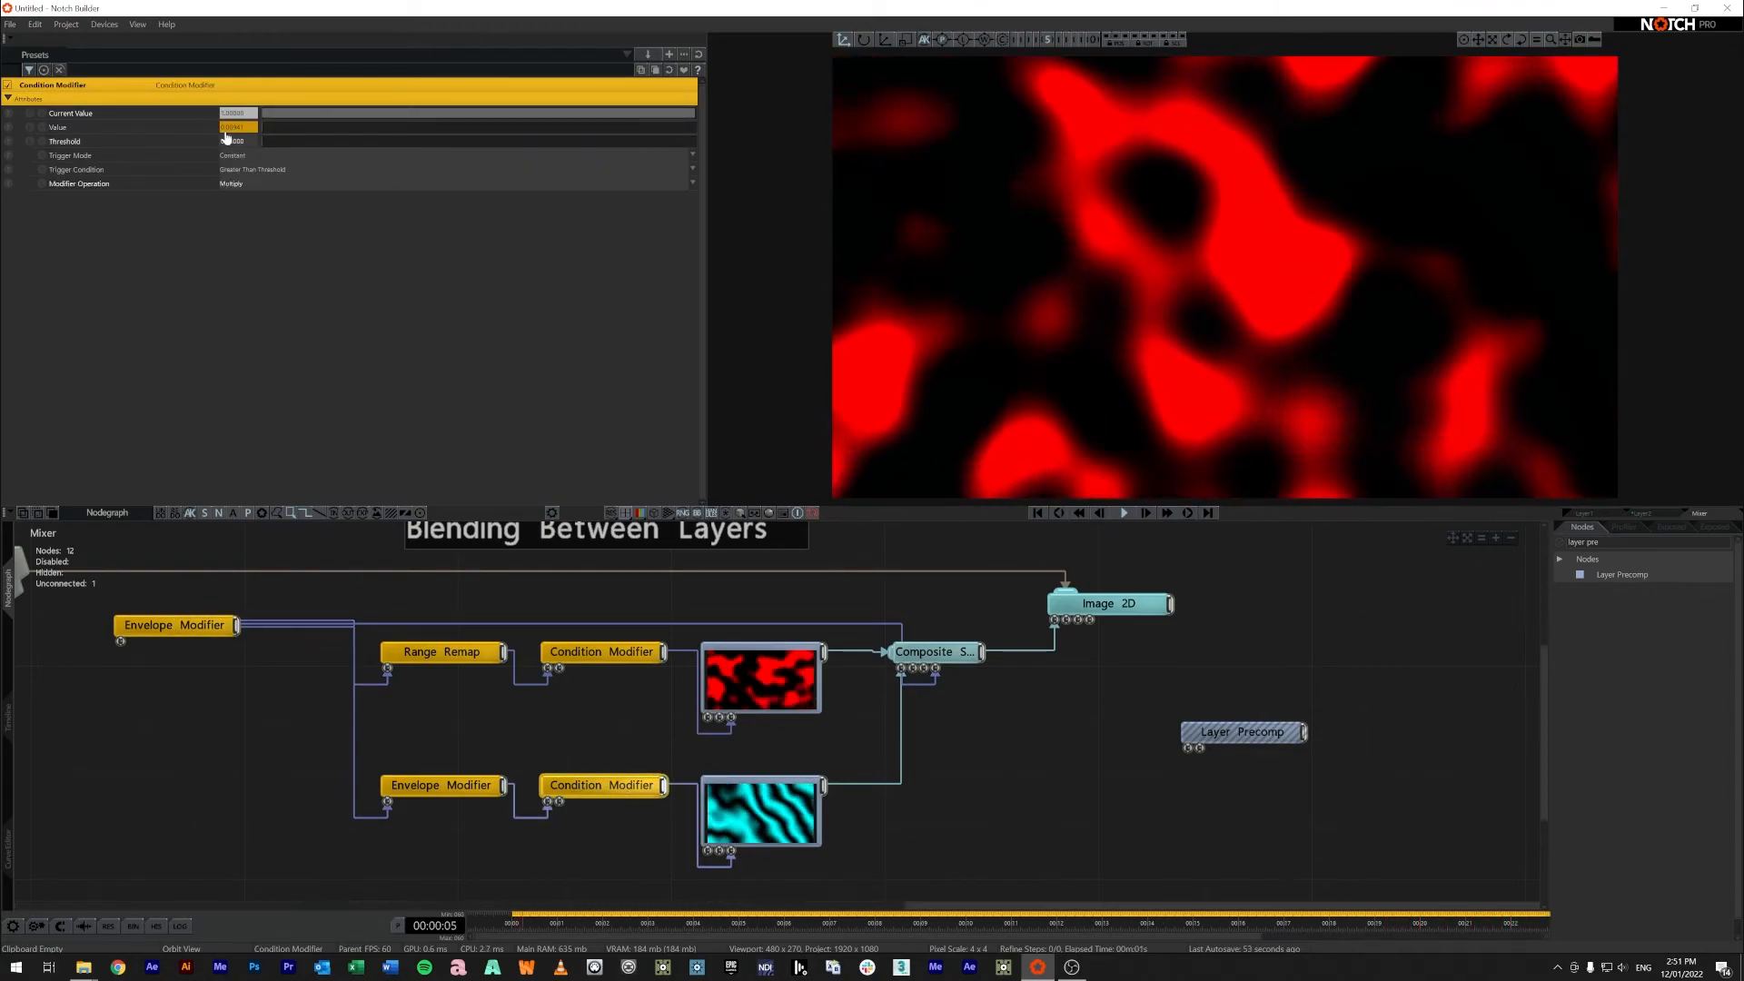
pyautogui.click(1126, 512)
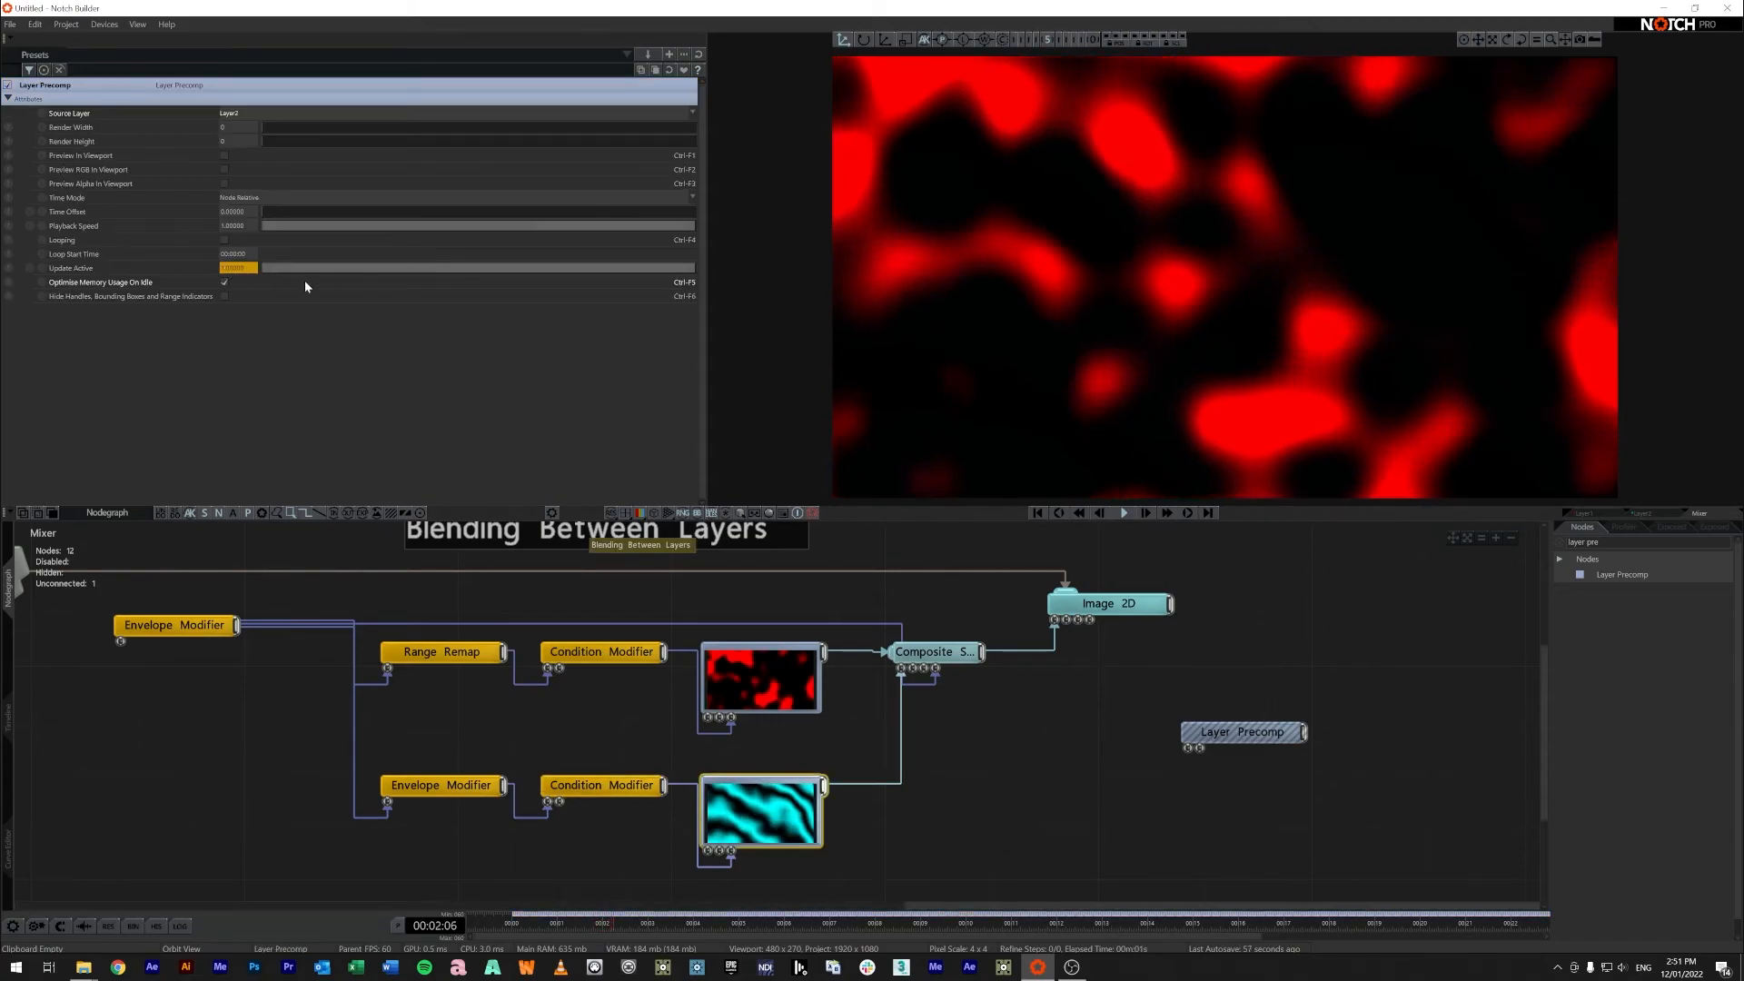
# Push the master Envelope Value to full so only cyan noise shows, then review Image 2D and the empty Layer Precomp
pyautogui.click(174, 625)
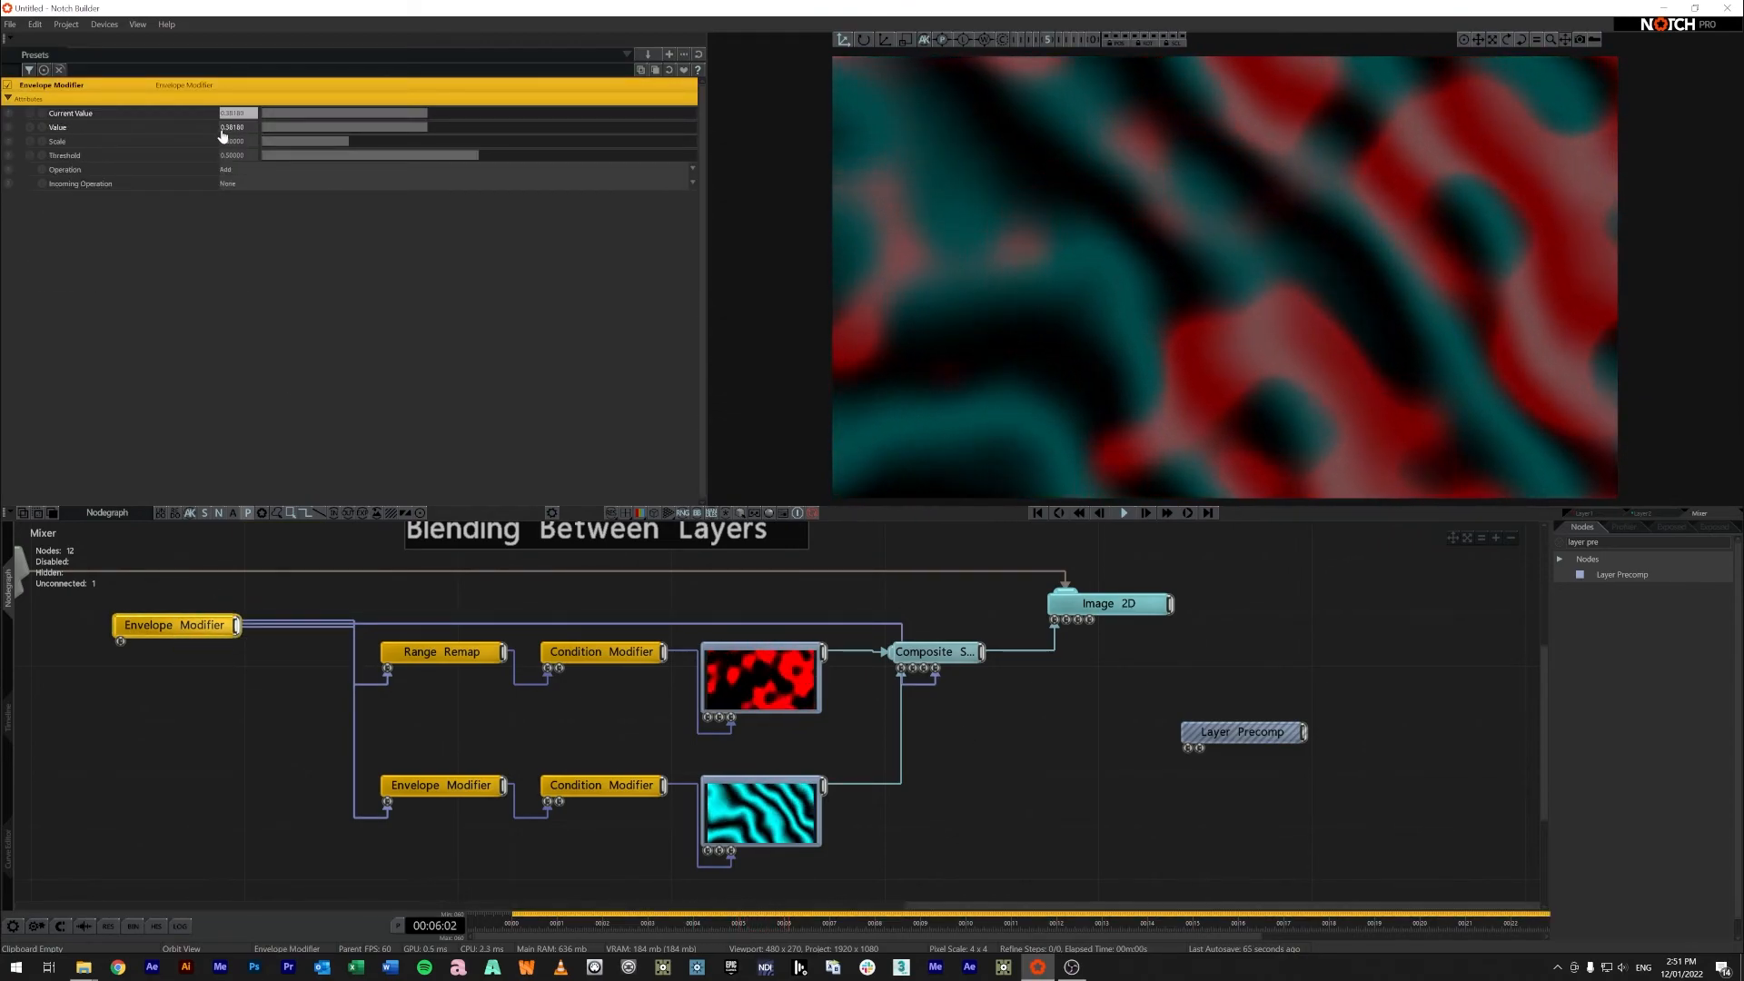
pyautogui.click(935, 650)
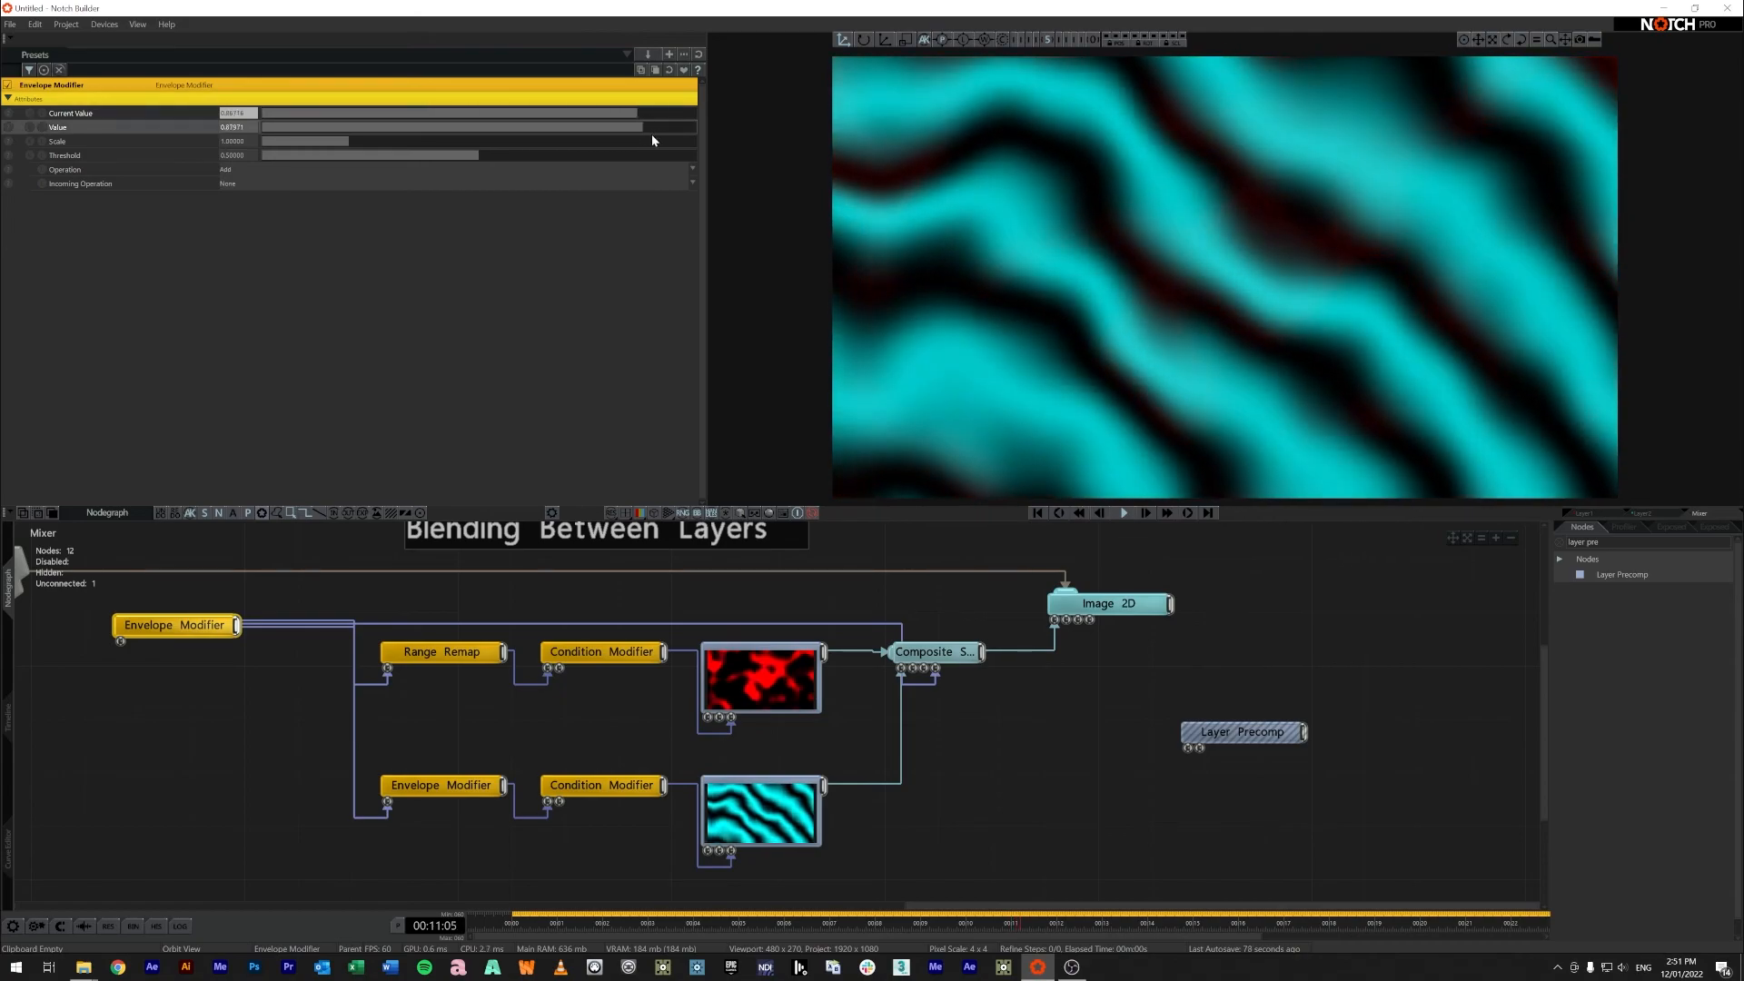
pyautogui.click(935, 650)
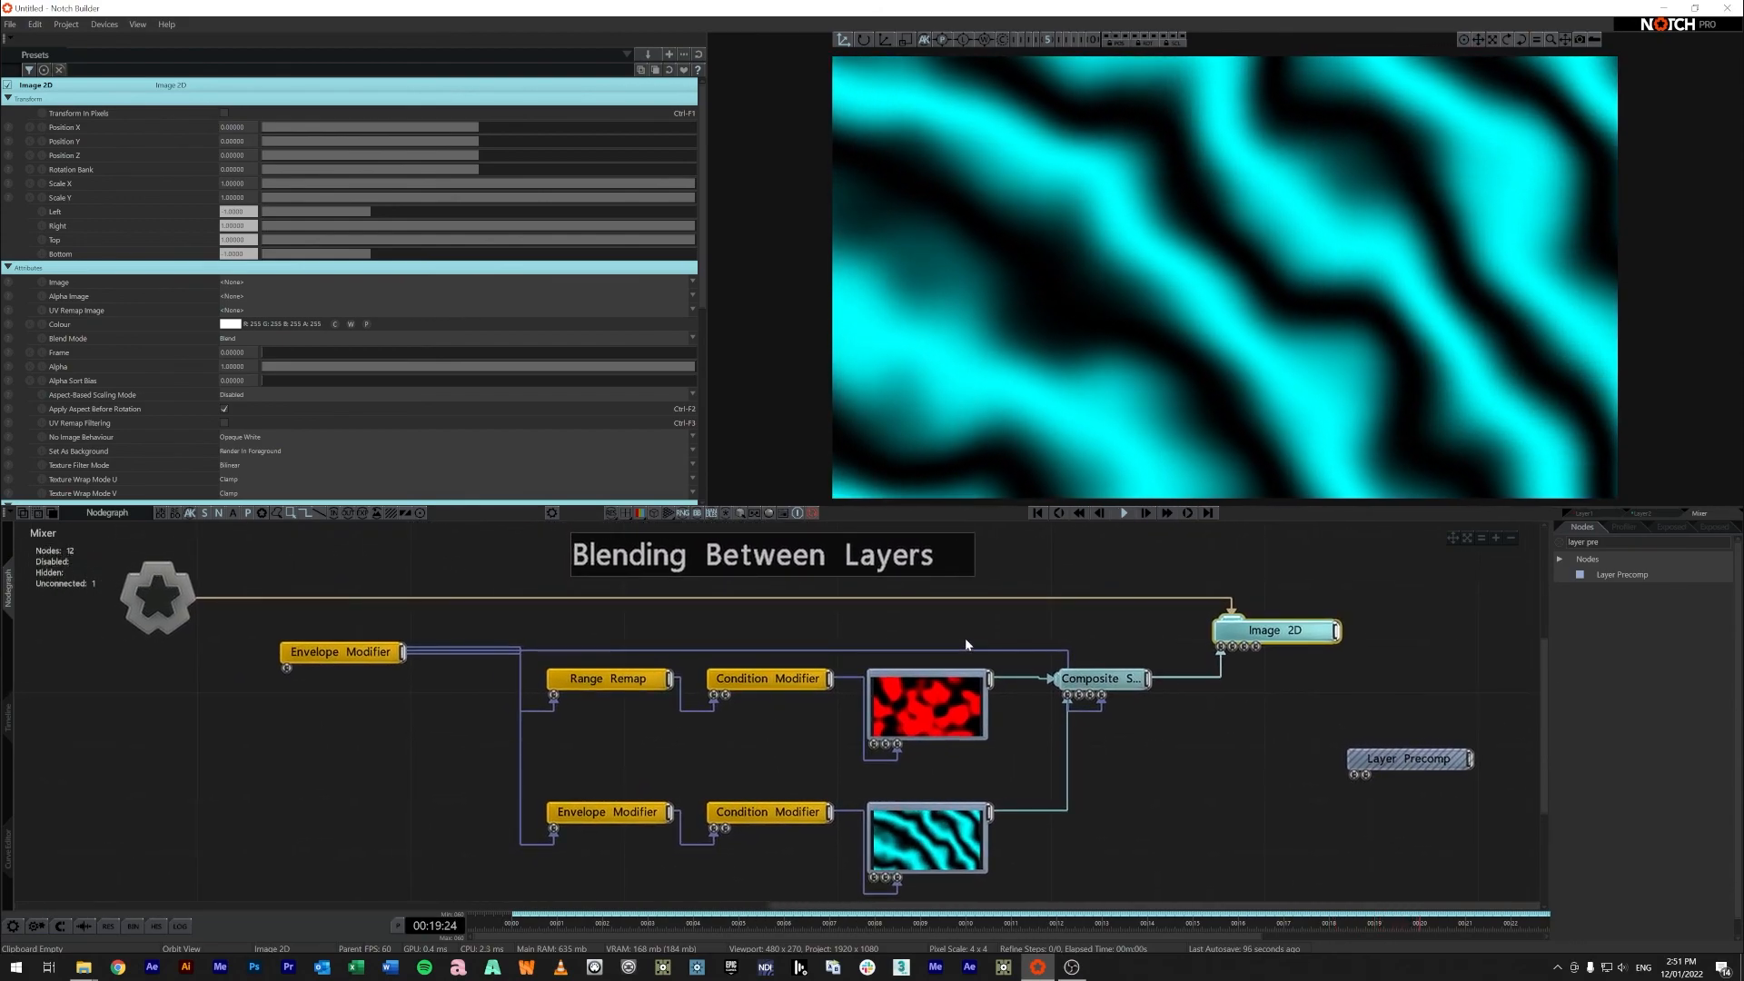
pyautogui.click(1409, 759)
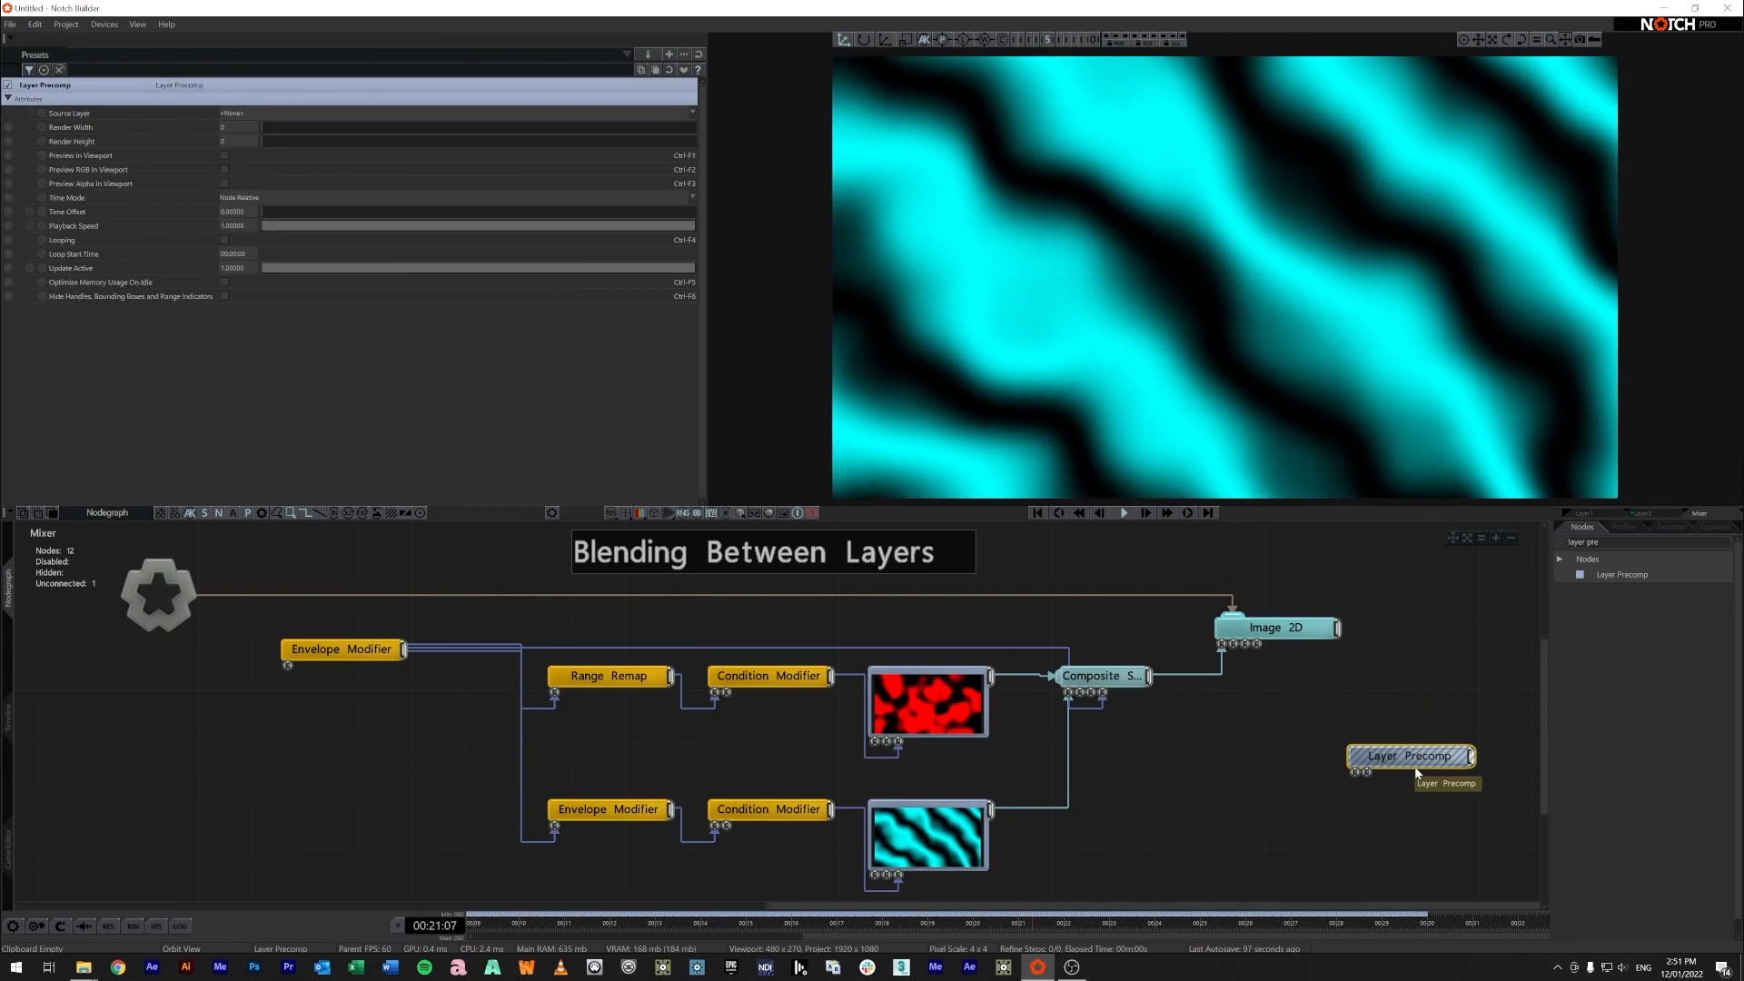